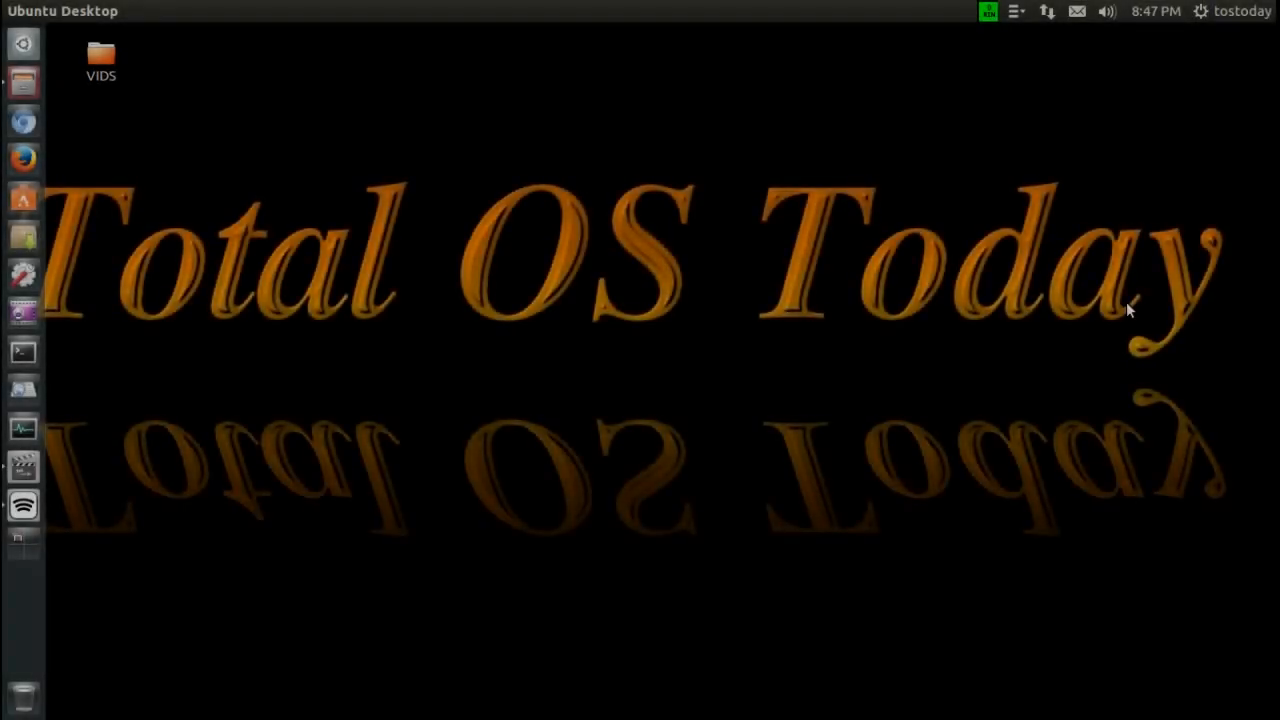
mouse_move(1112, 344)
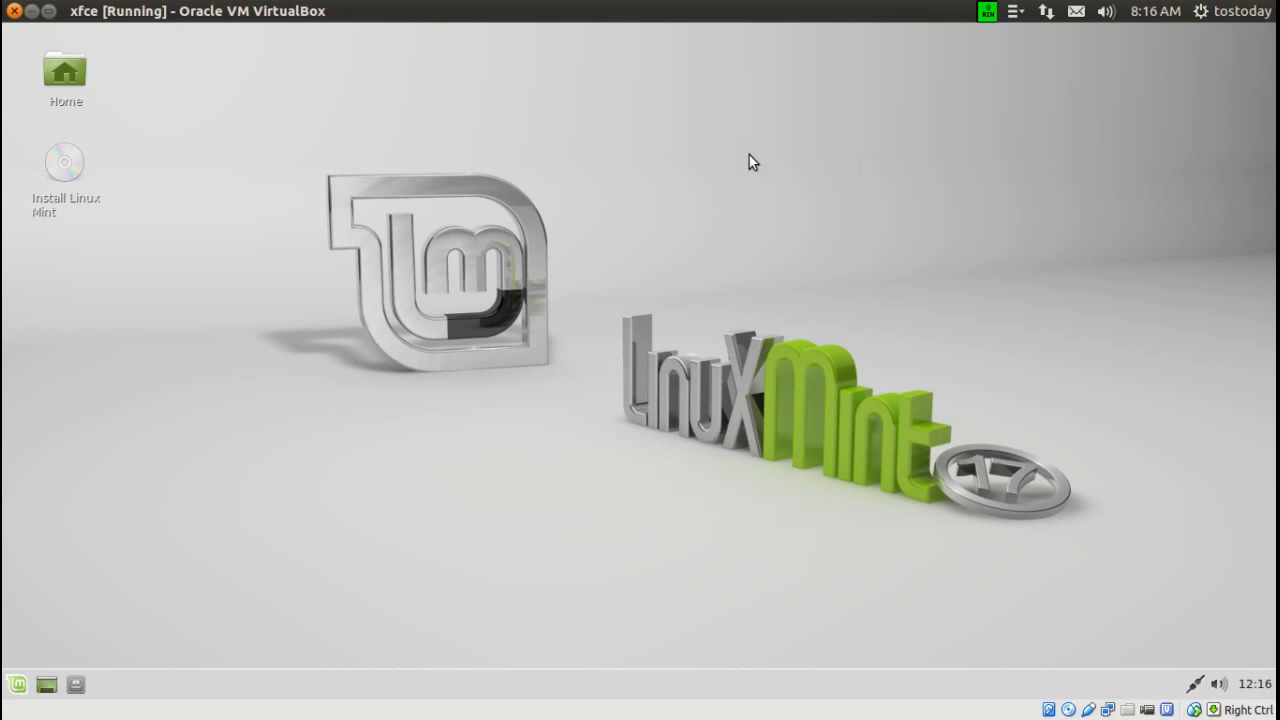
mouse_move(754, 140)
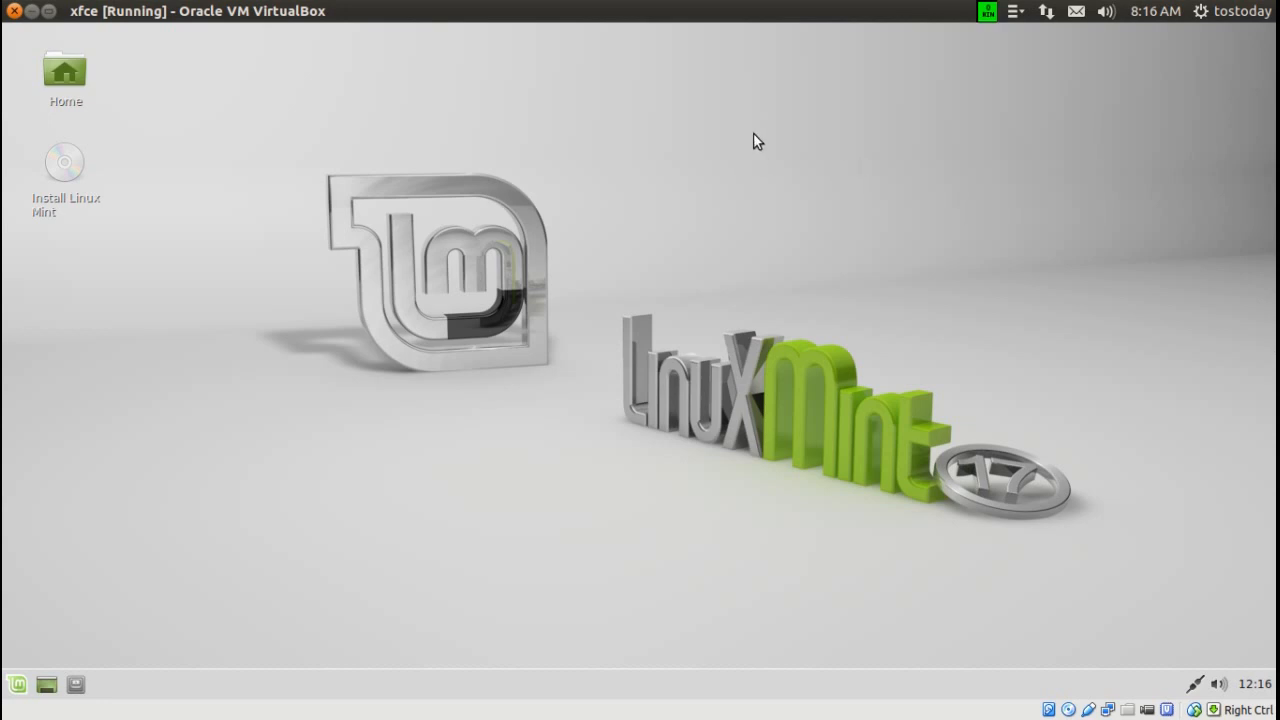
mouse_move(816, 416)
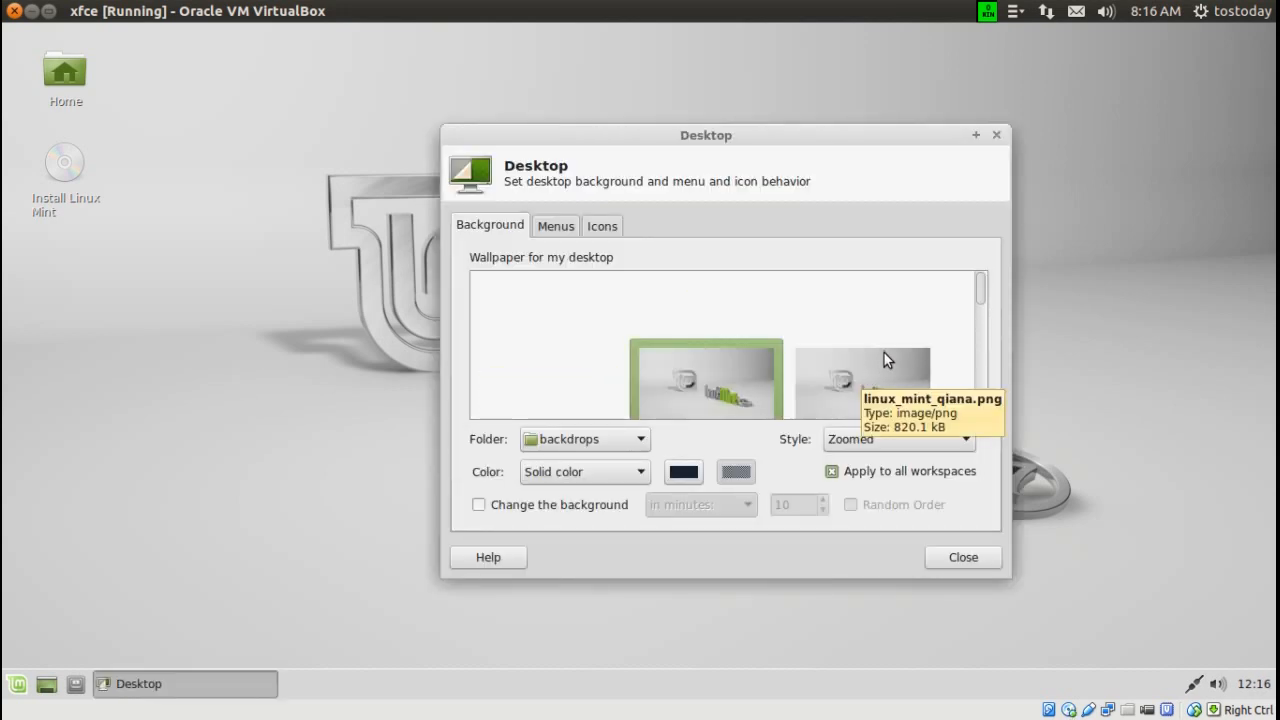
scroll("down", 3)
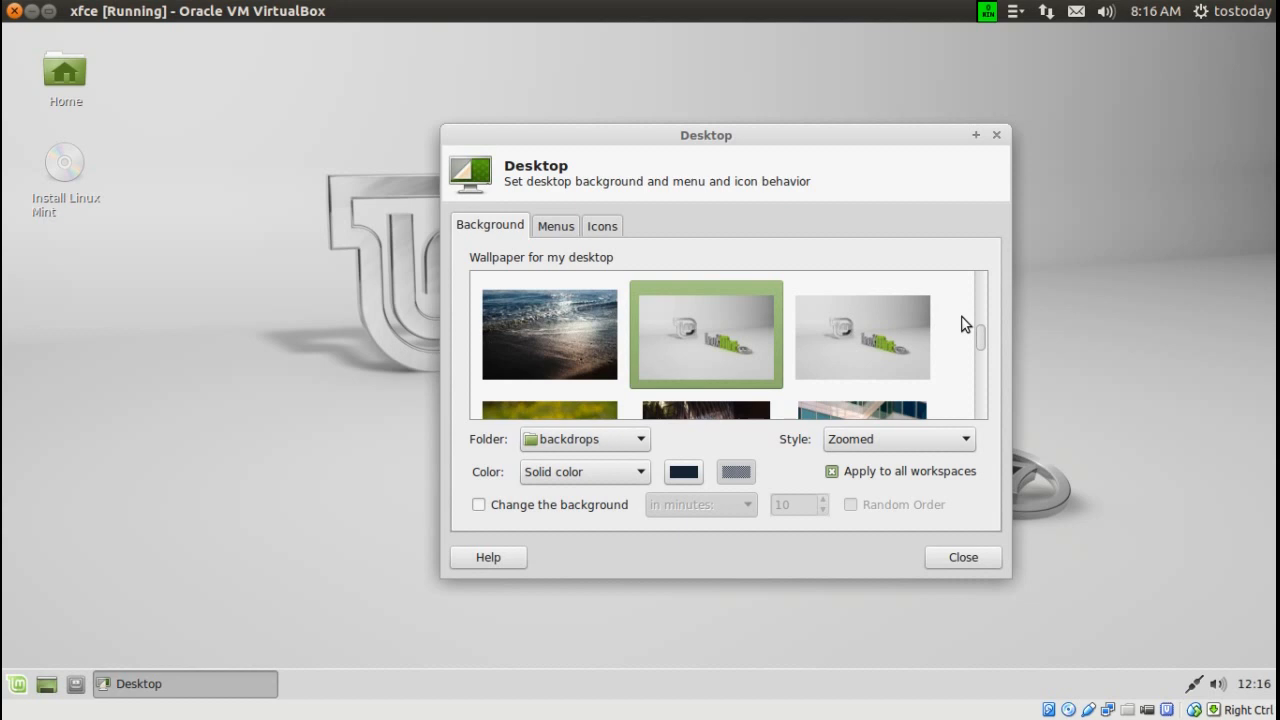
scroll("down", 3)
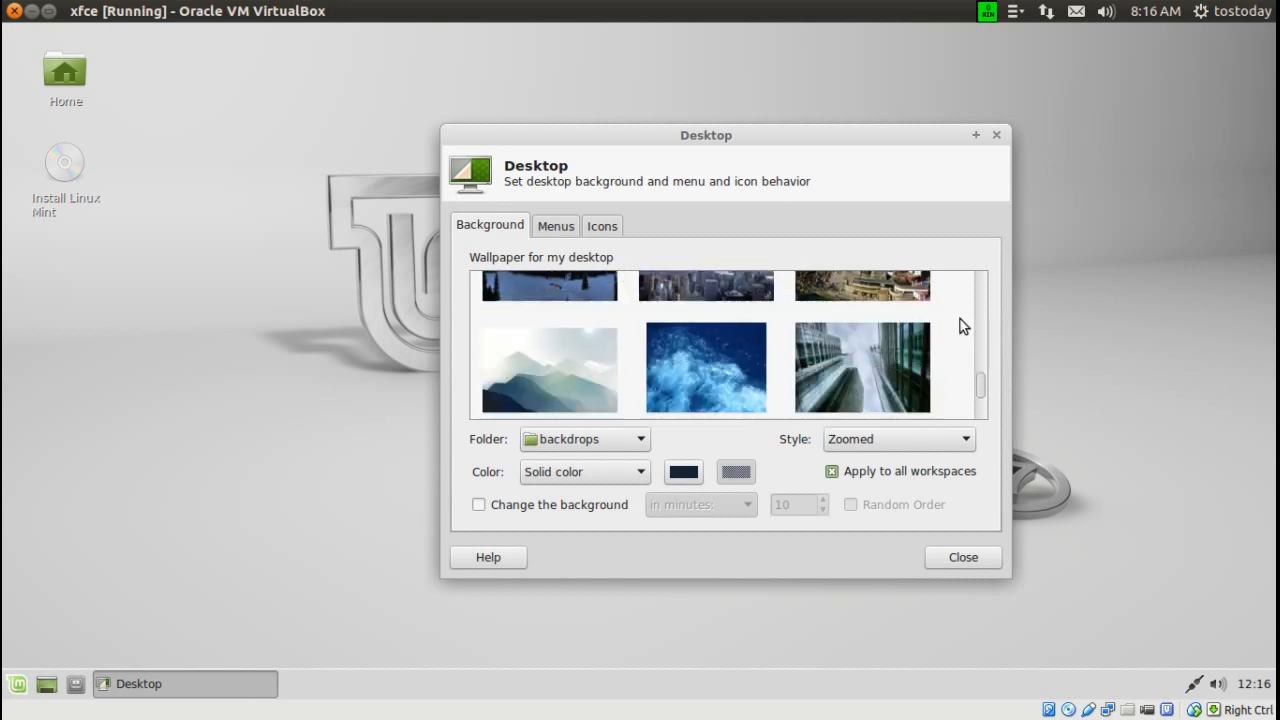
scroll("down", 3)
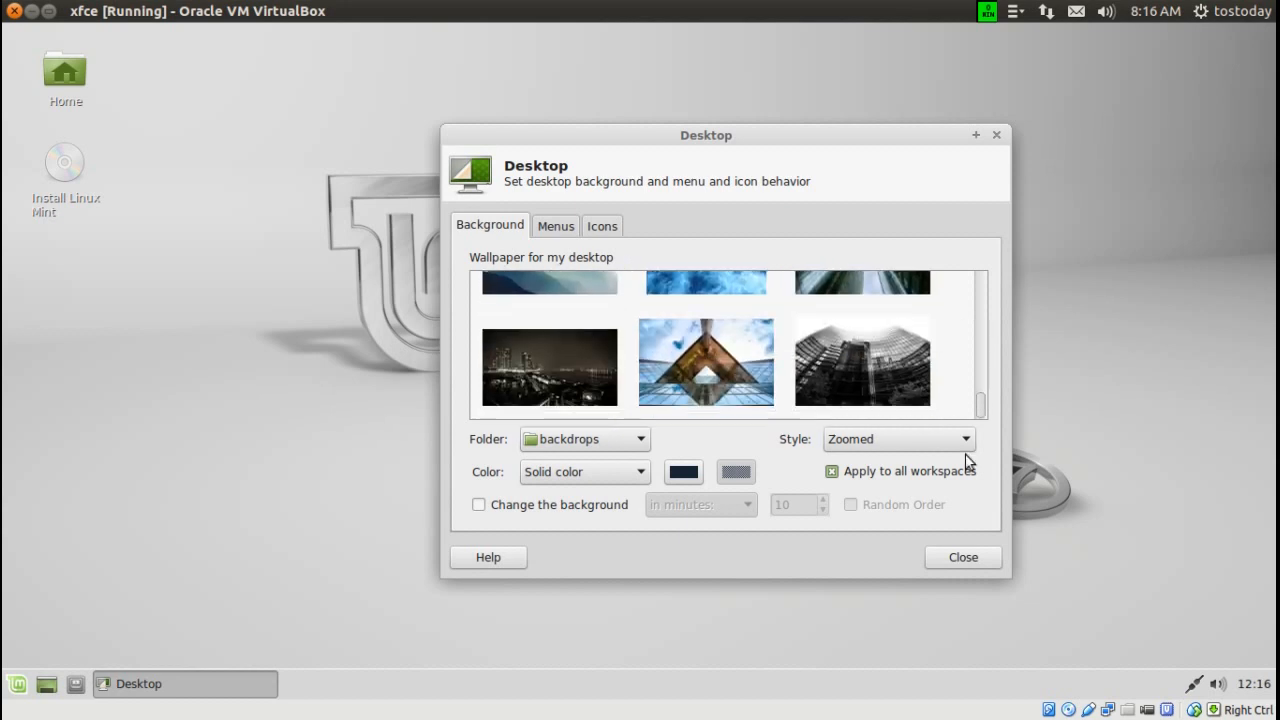
left_click(962, 556)
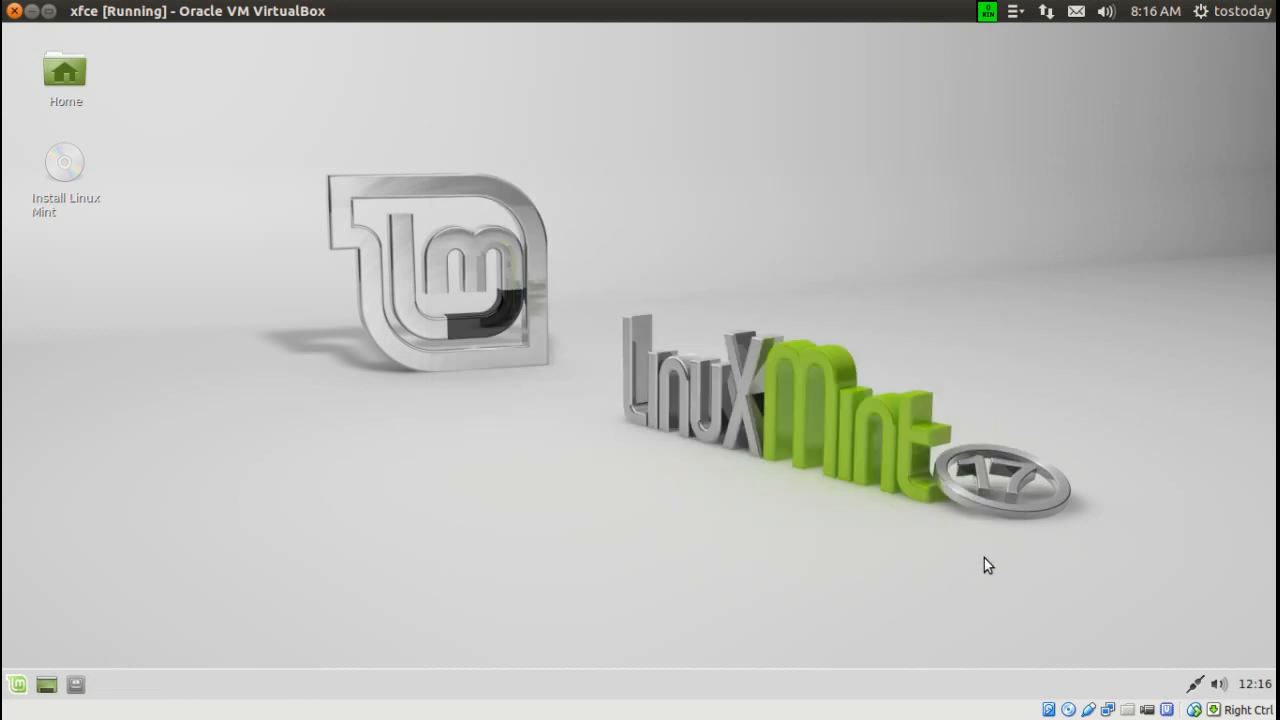
right_click(1098, 712)
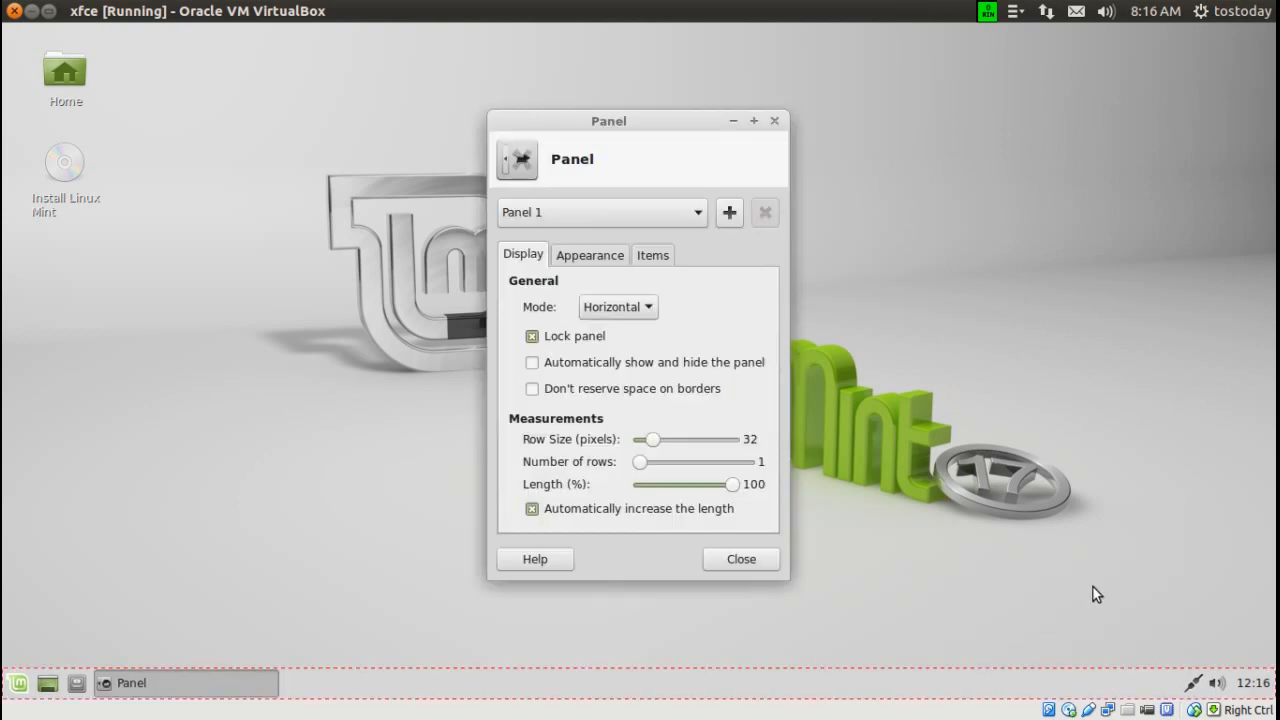
mouse_move(600, 264)
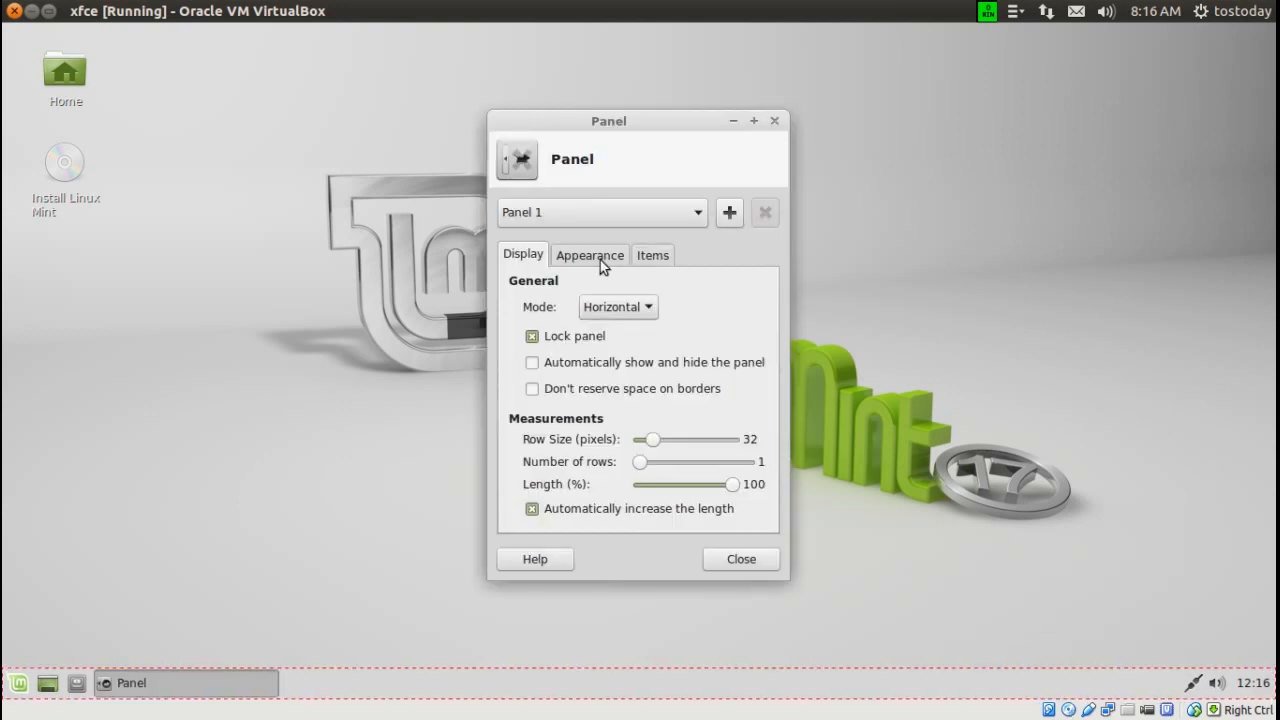
left_click(740, 560)
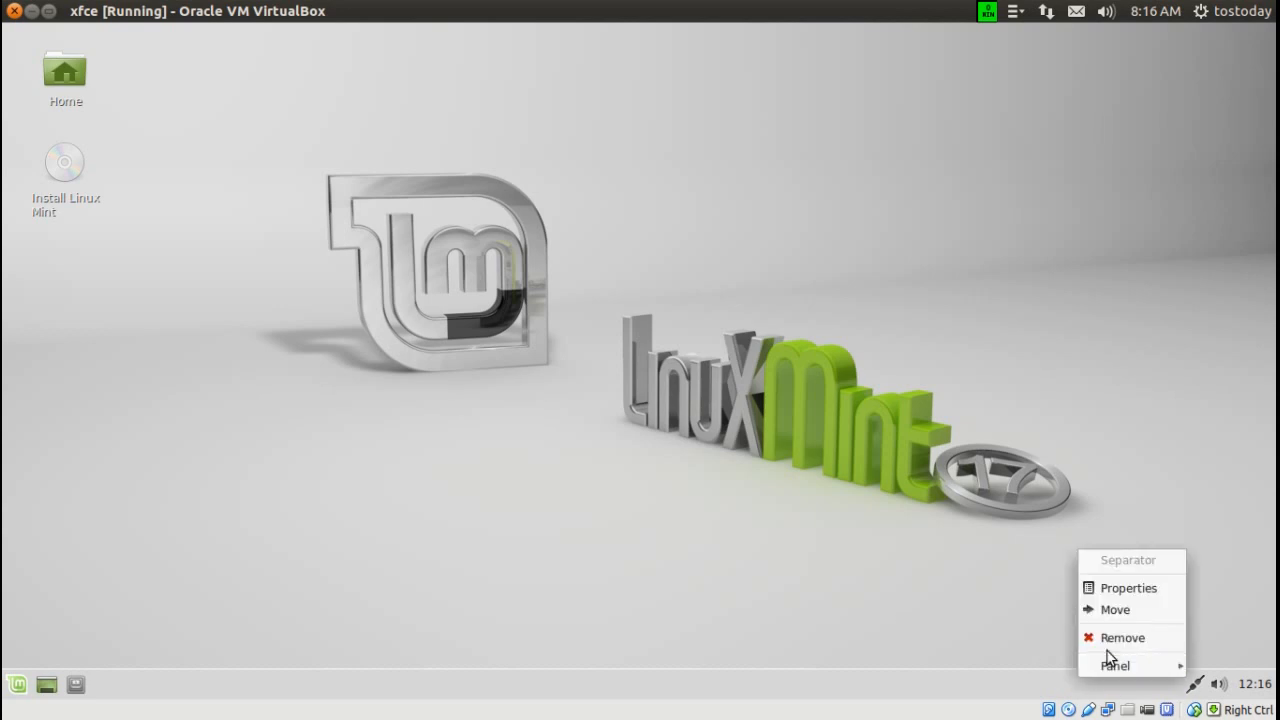
mouse_move(1112, 656)
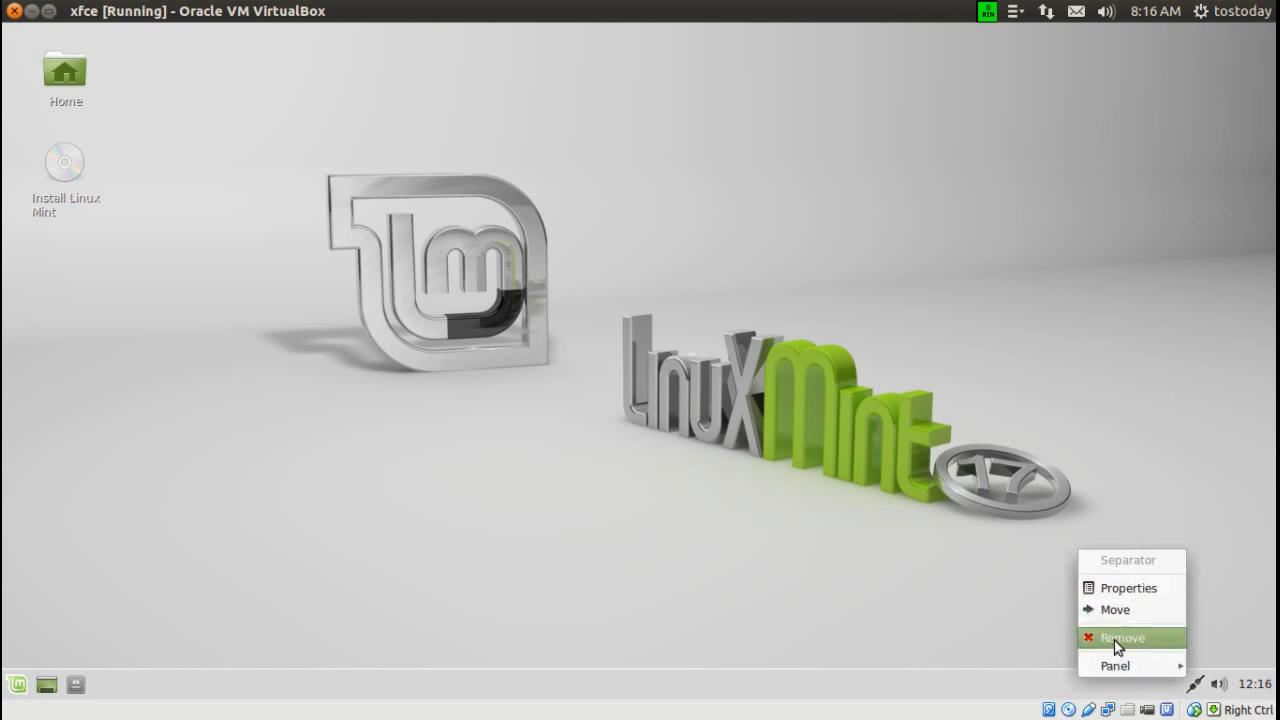
mouse_move(1136, 664)
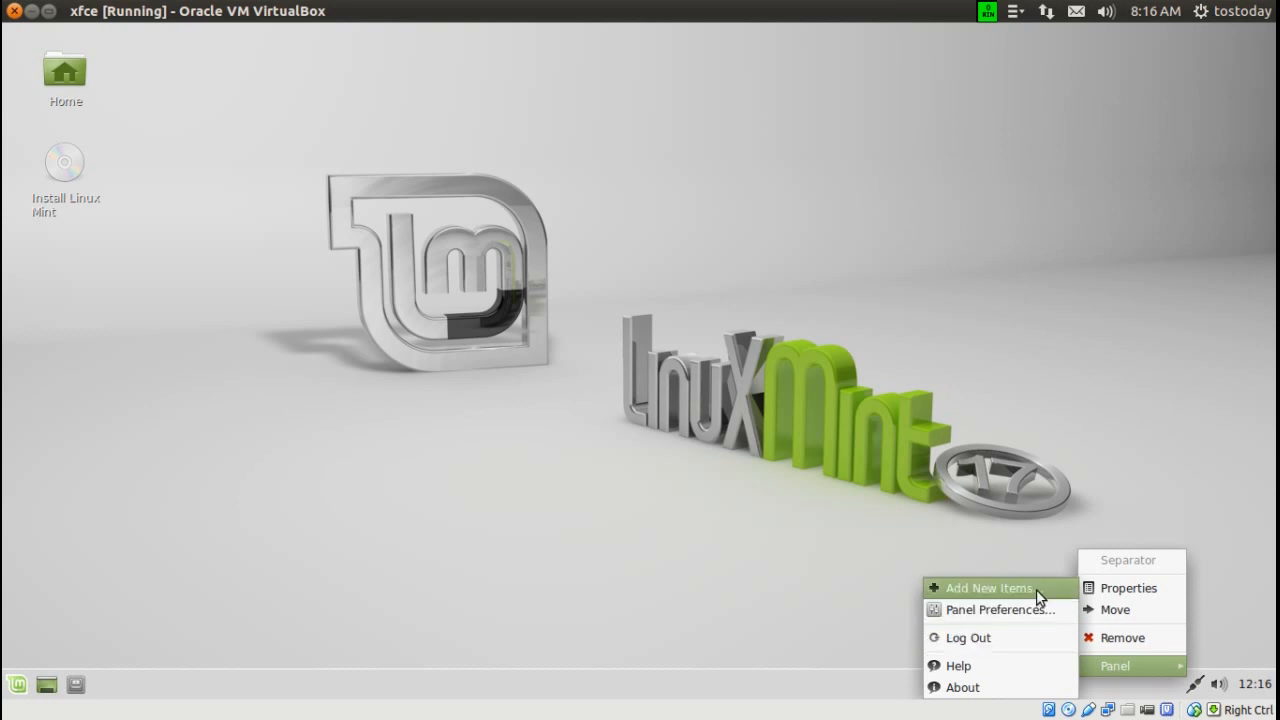
Step: Add the Trash Applet from the Add New Items list to the panel, then dismiss the empty Trash window
left_click(980, 588)
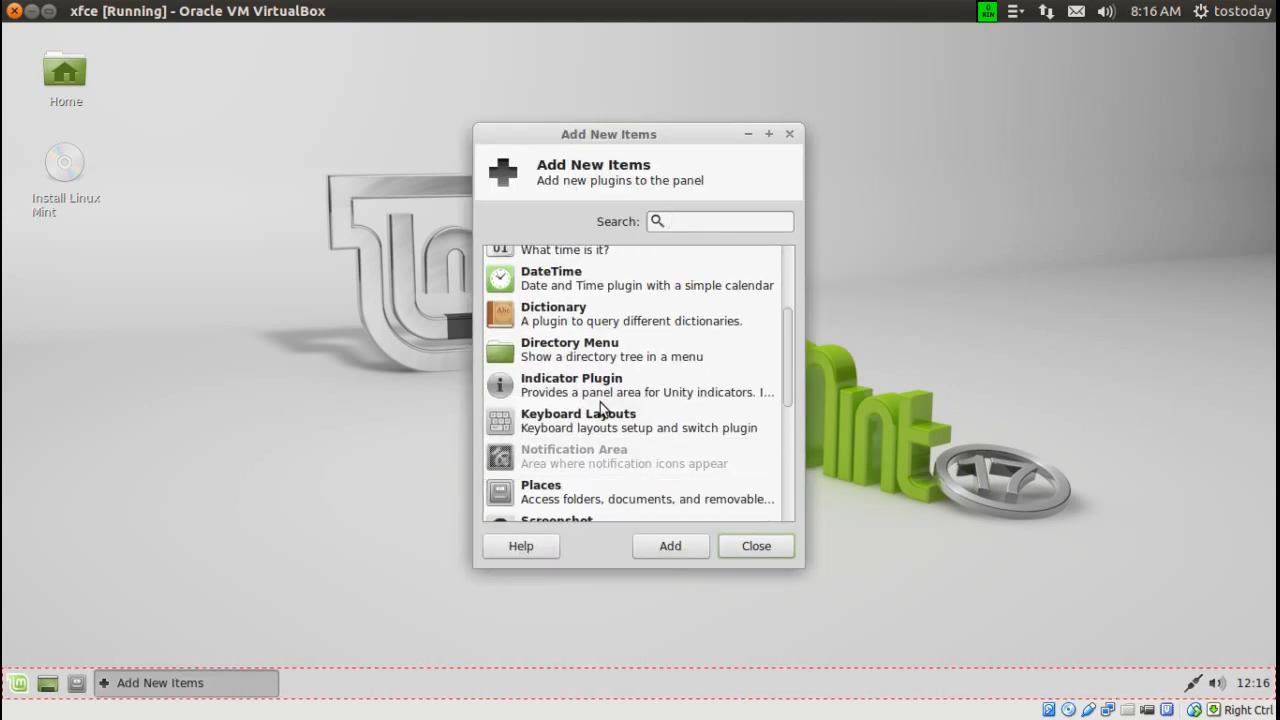
scroll("down", 3)
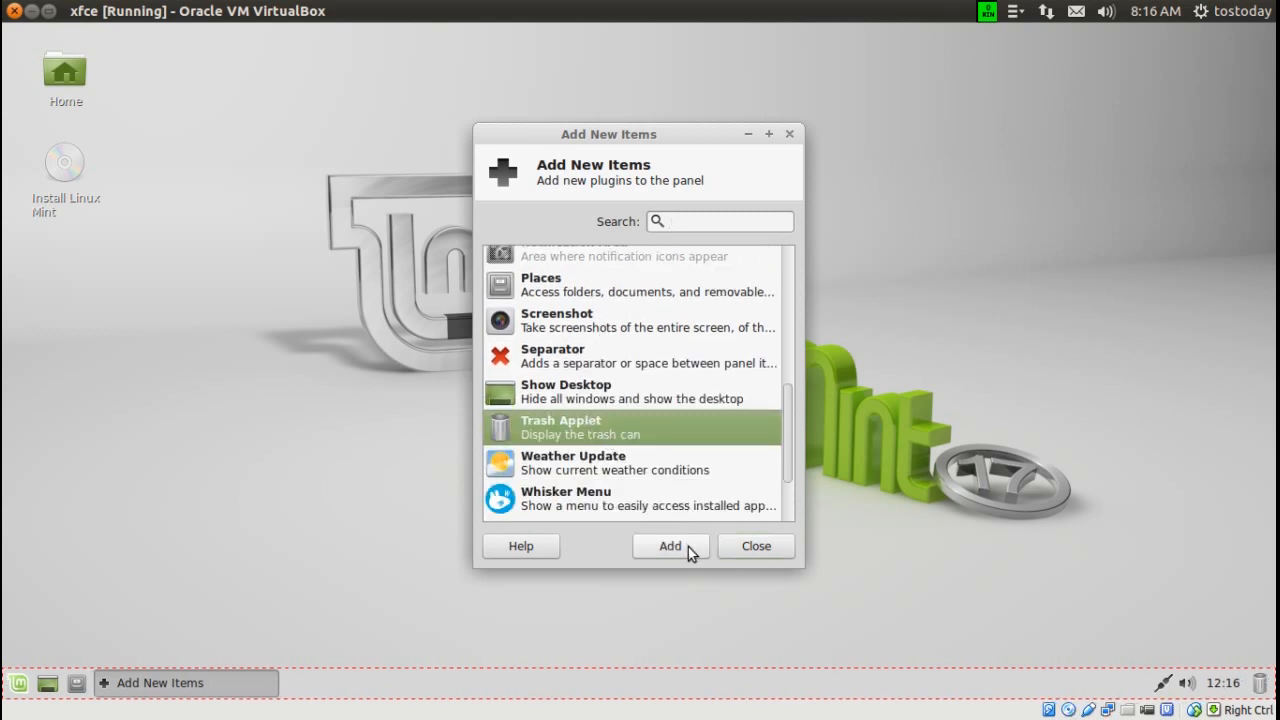
left_click(756, 546)
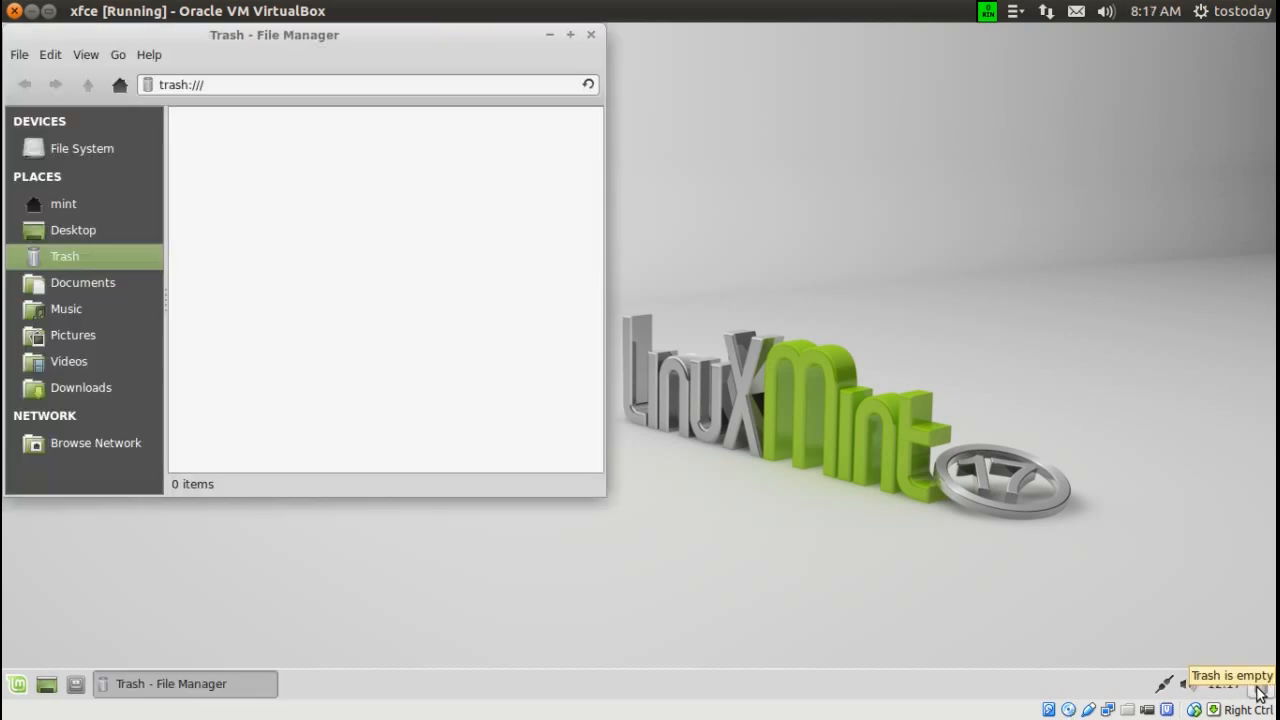
left_click(592, 36)
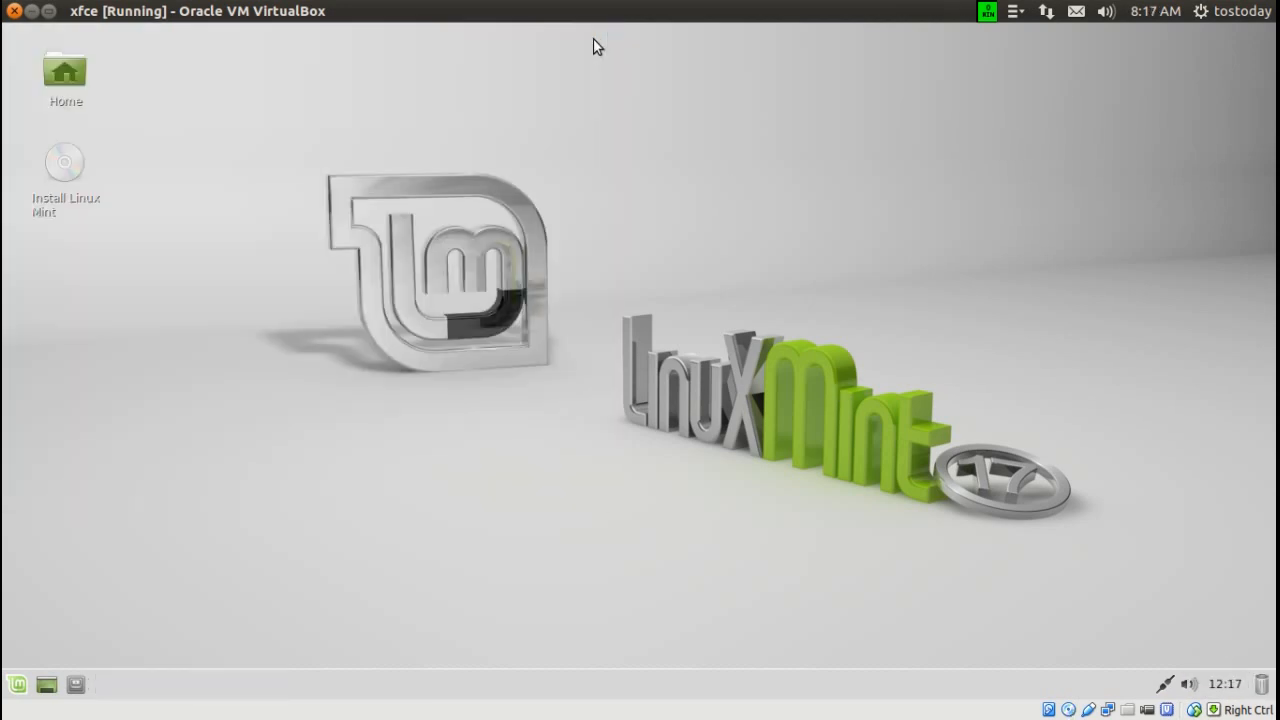
mouse_move(96, 76)
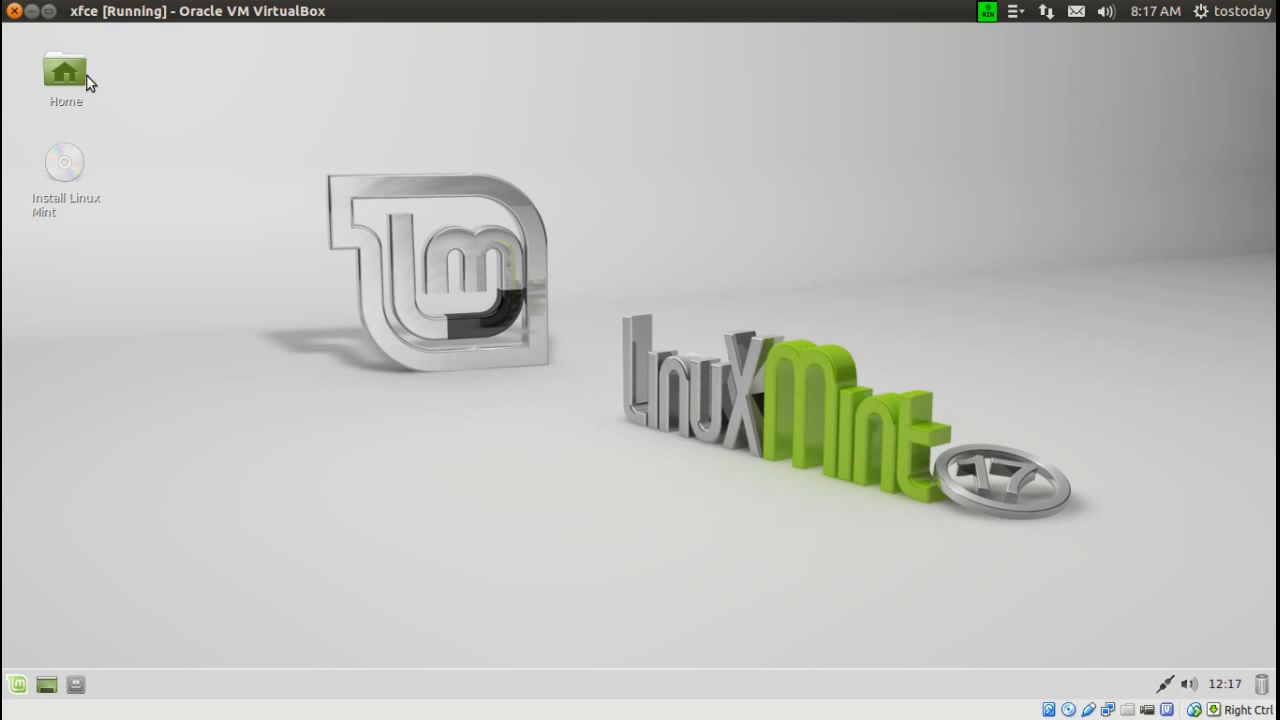
double_click(64, 70)
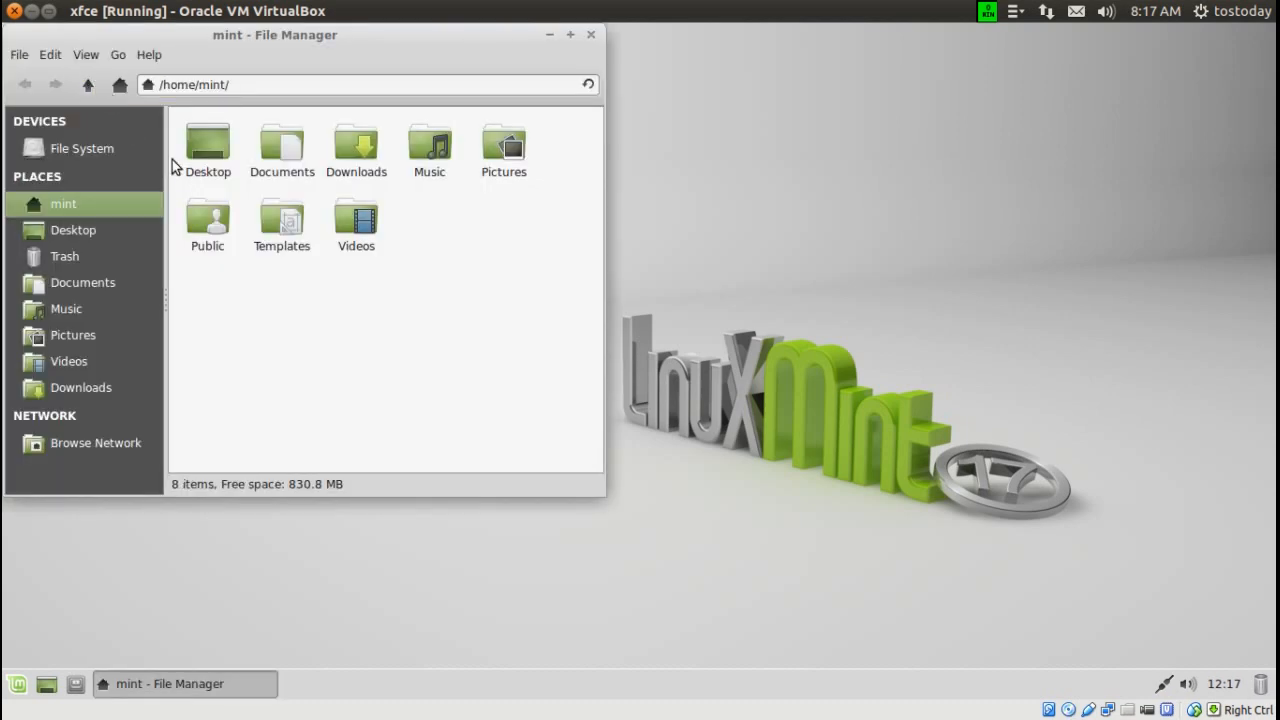
double_click(428, 140)
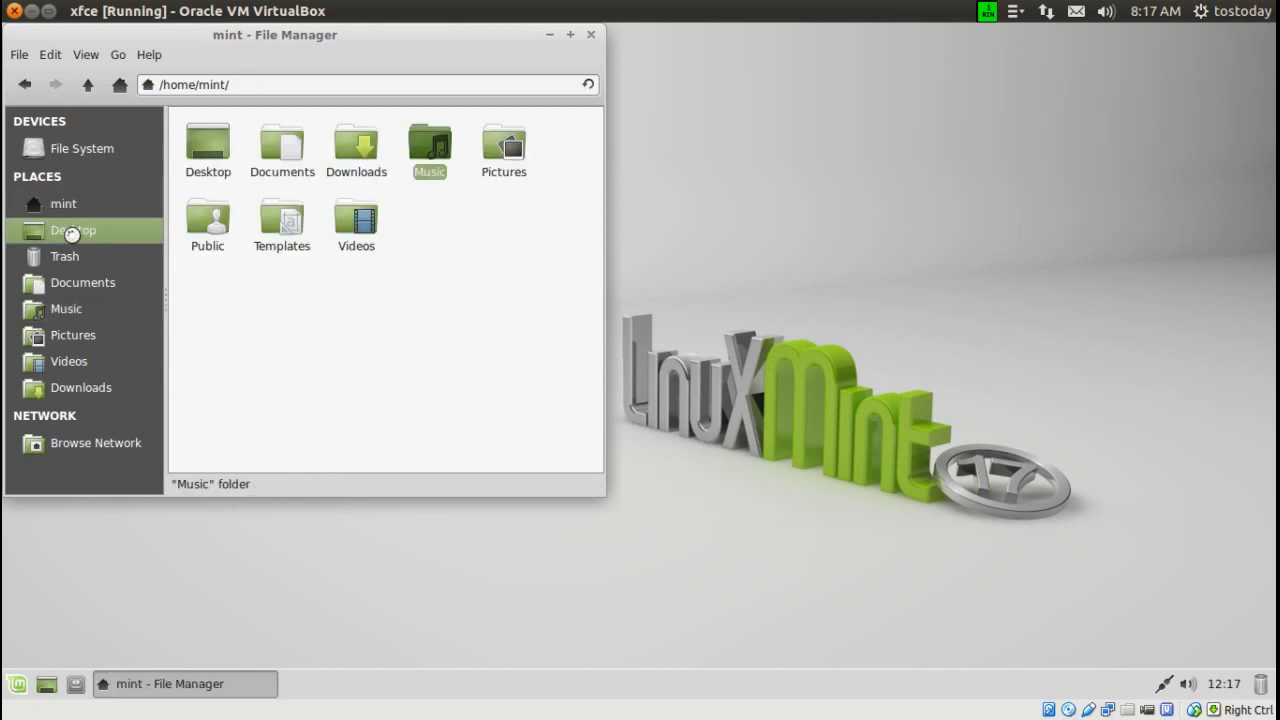
left_click(82, 282)
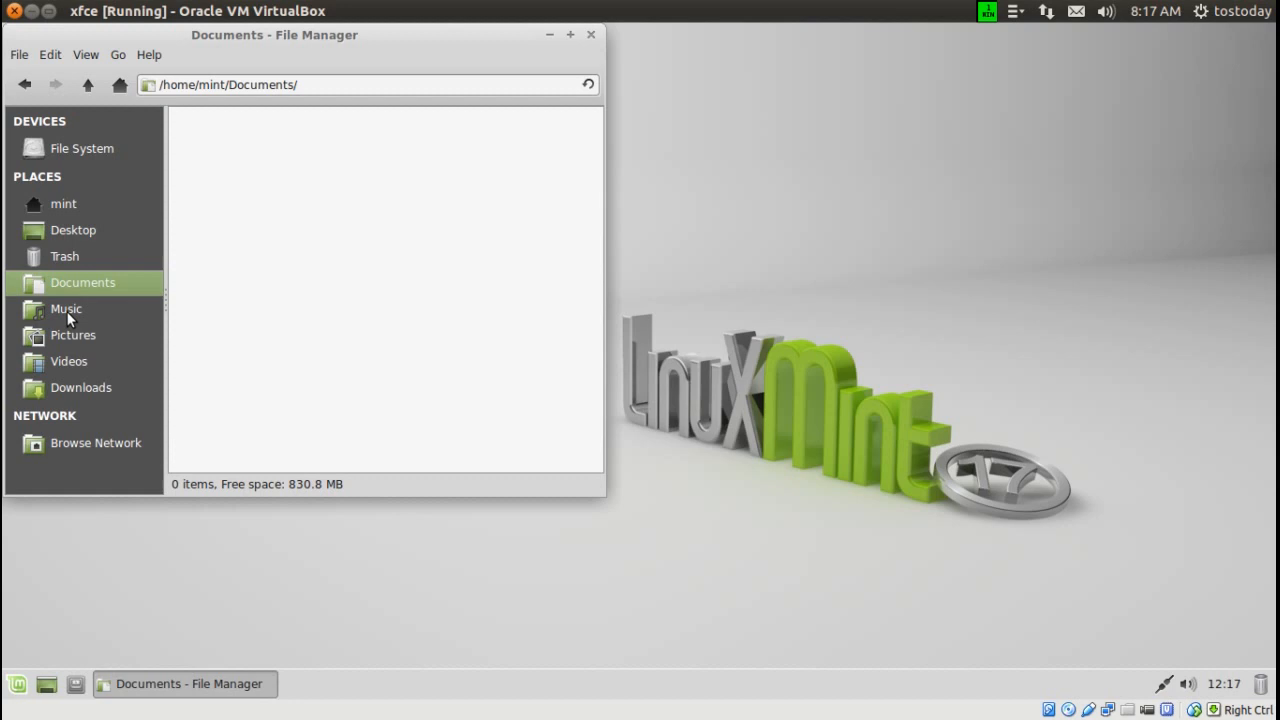
left_click(72, 336)
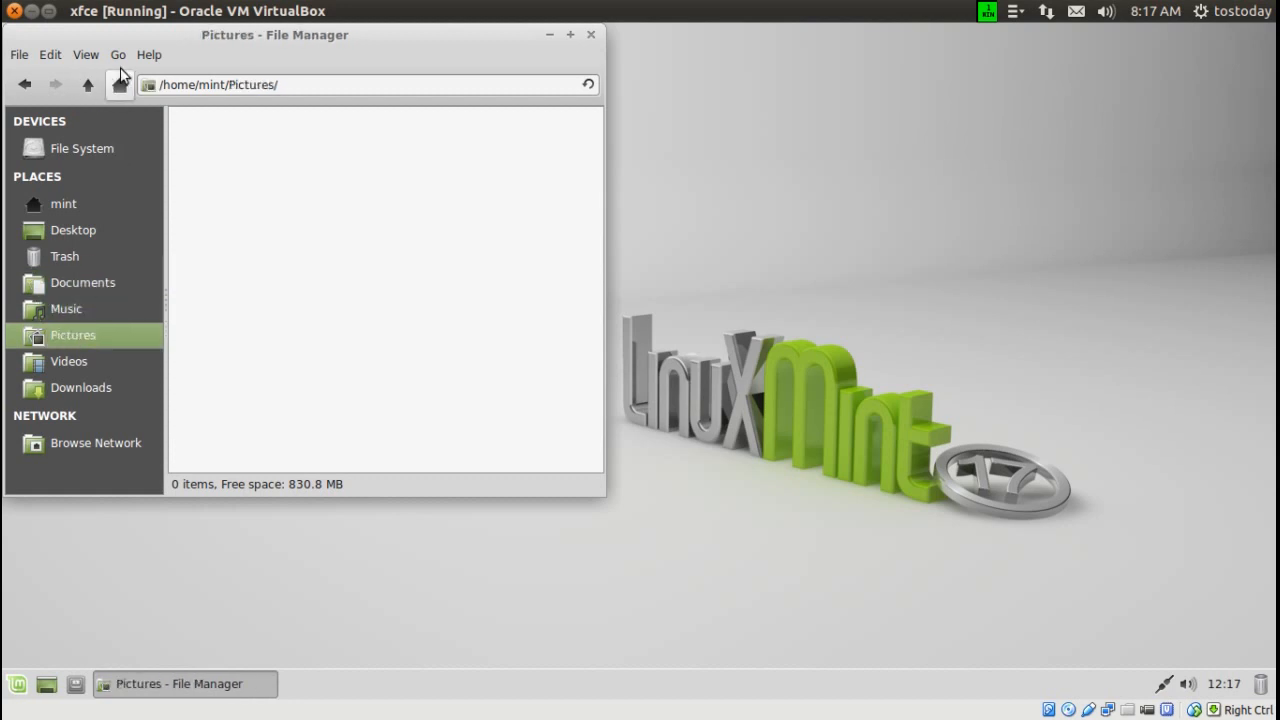
left_click(148, 54)
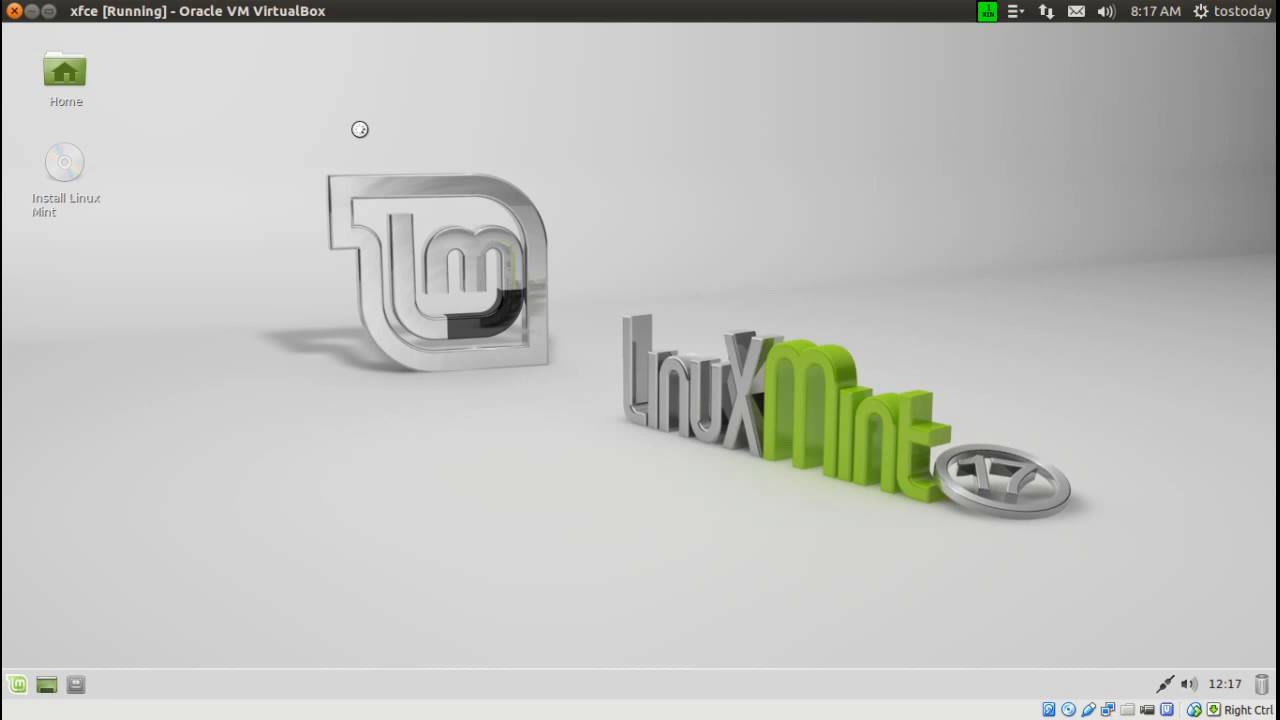
double_click(64, 160)
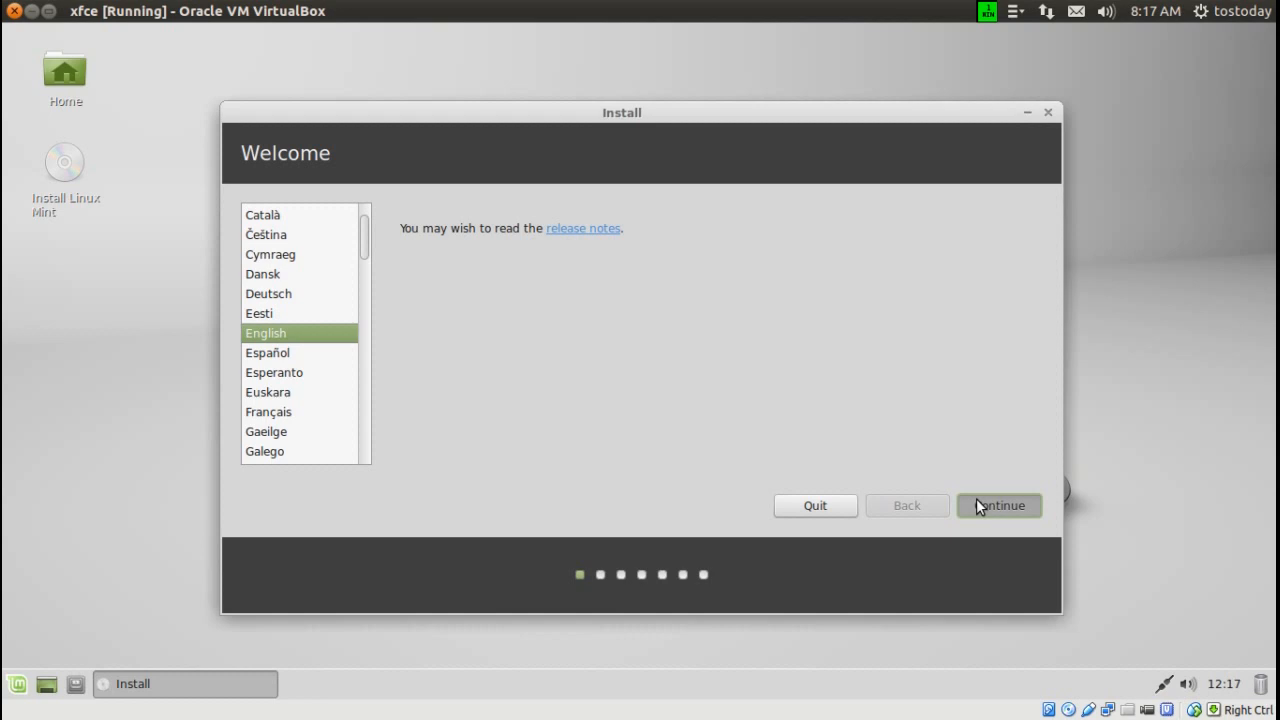
left_click(1000, 504)
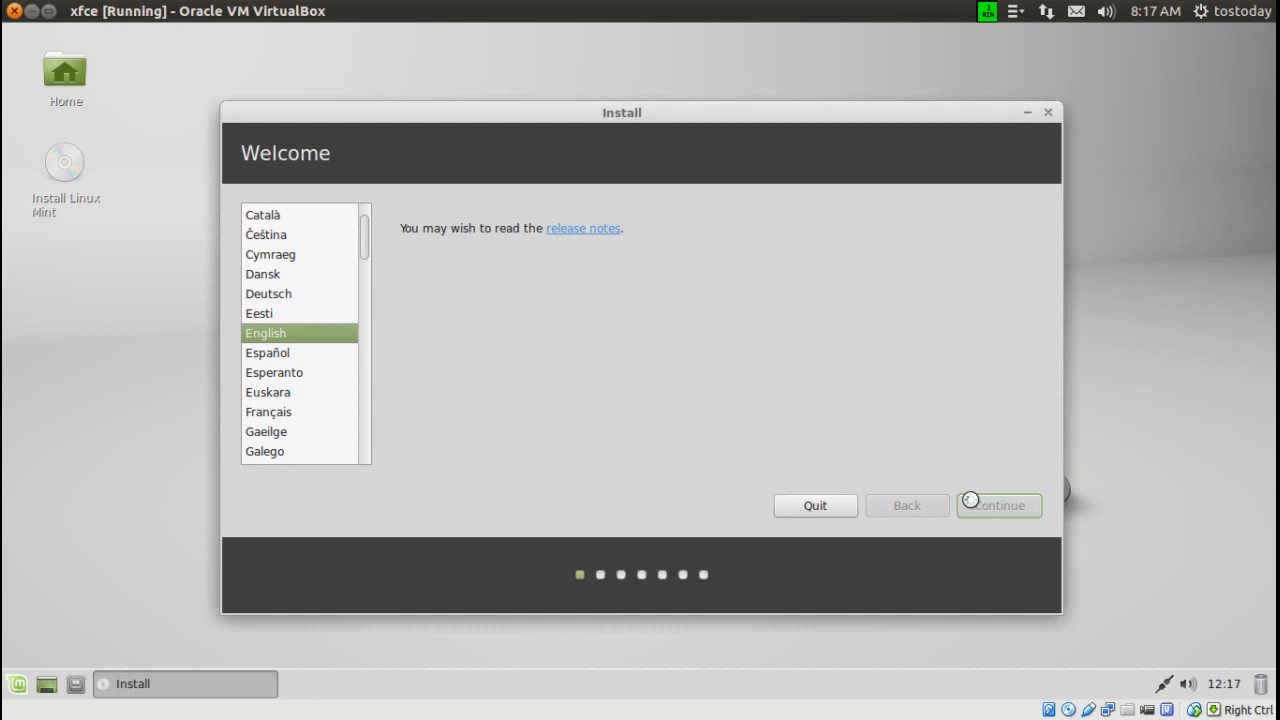
left_click(998, 504)
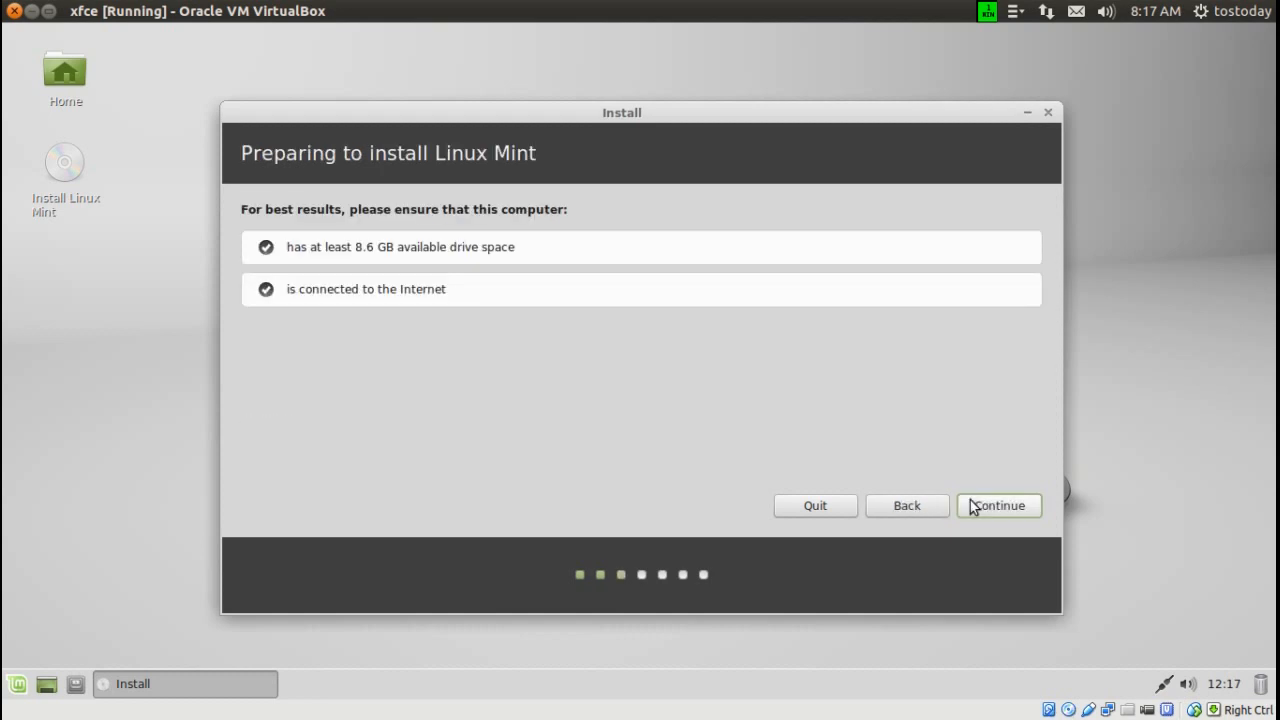
left_click(816, 504)
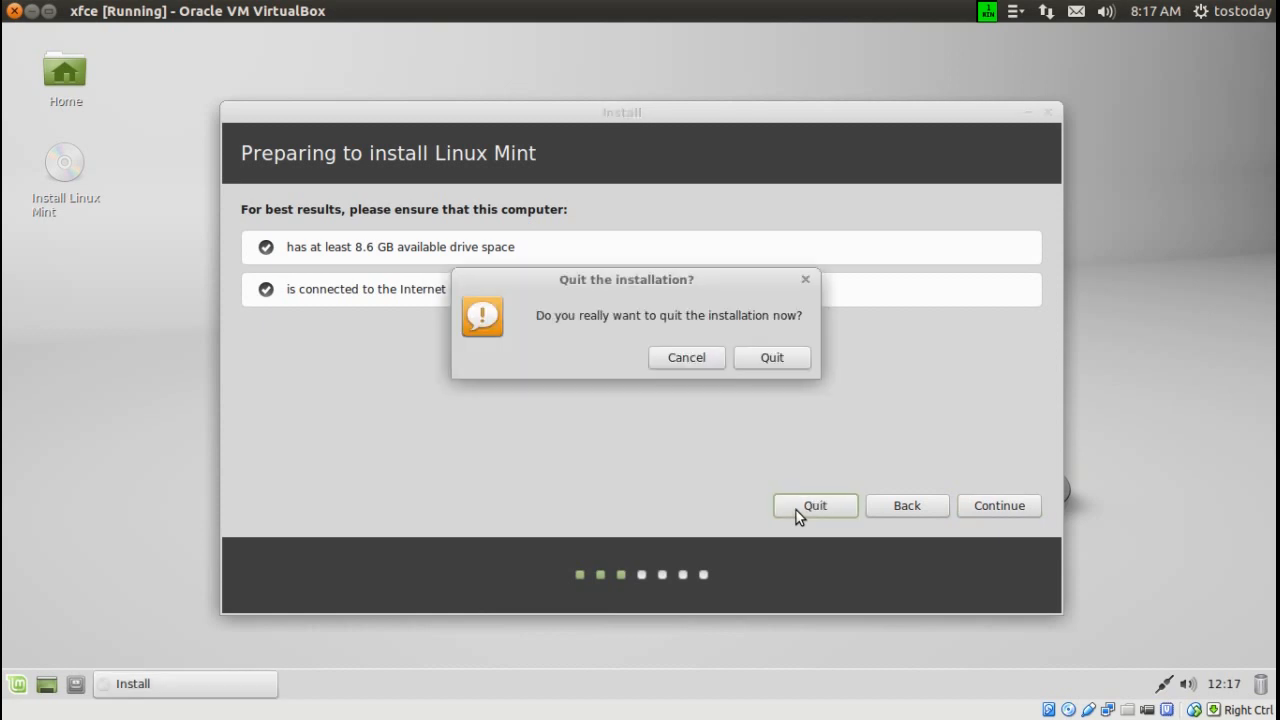
left_click(686, 356)
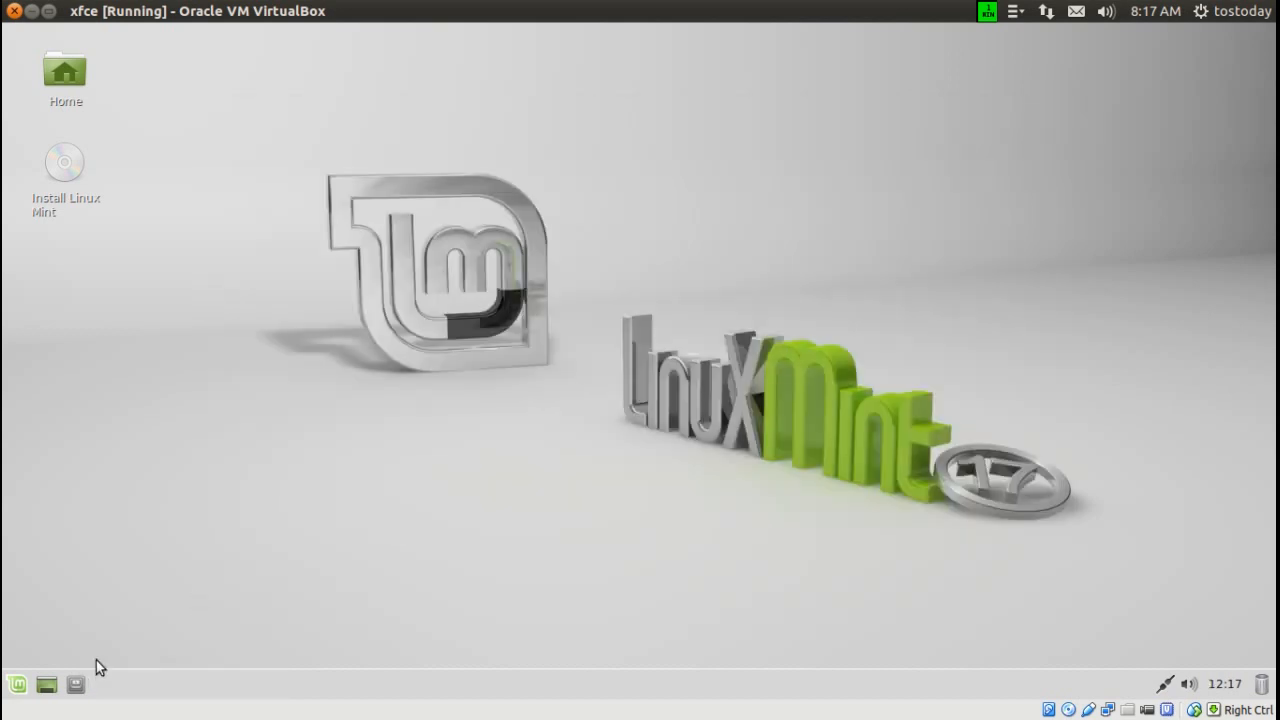
mouse_move(78, 686)
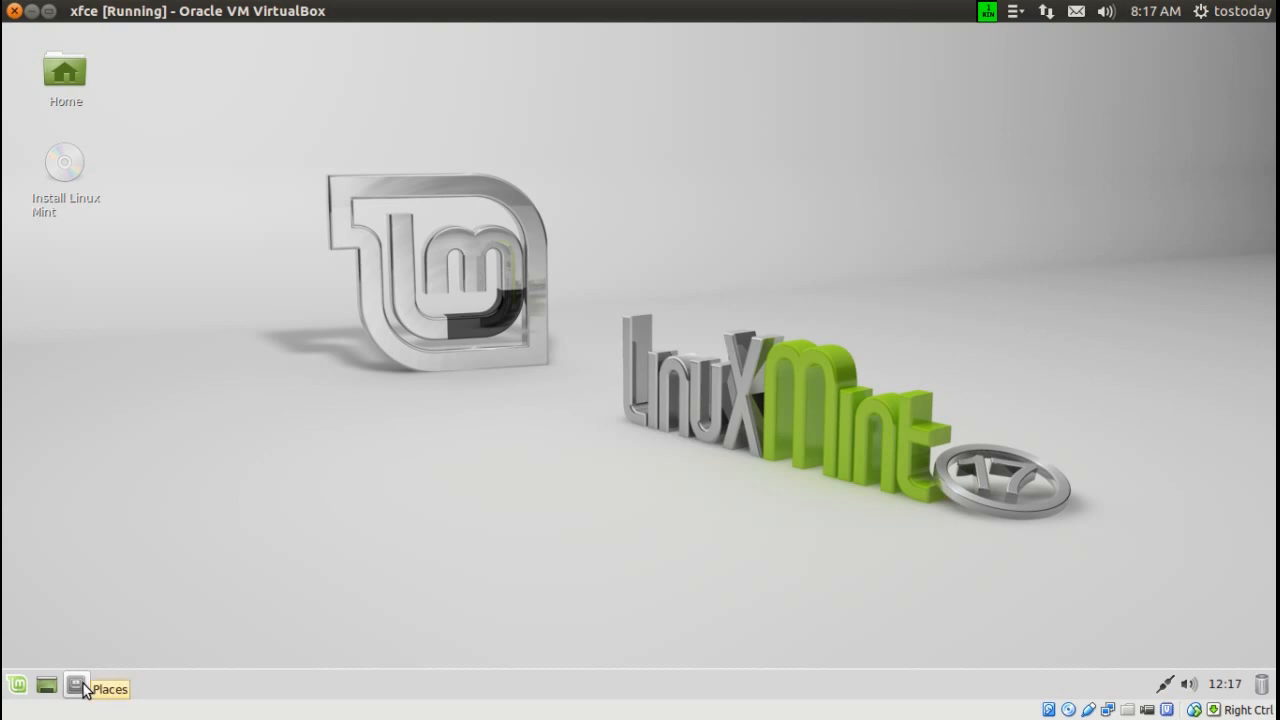
left_click(96, 684)
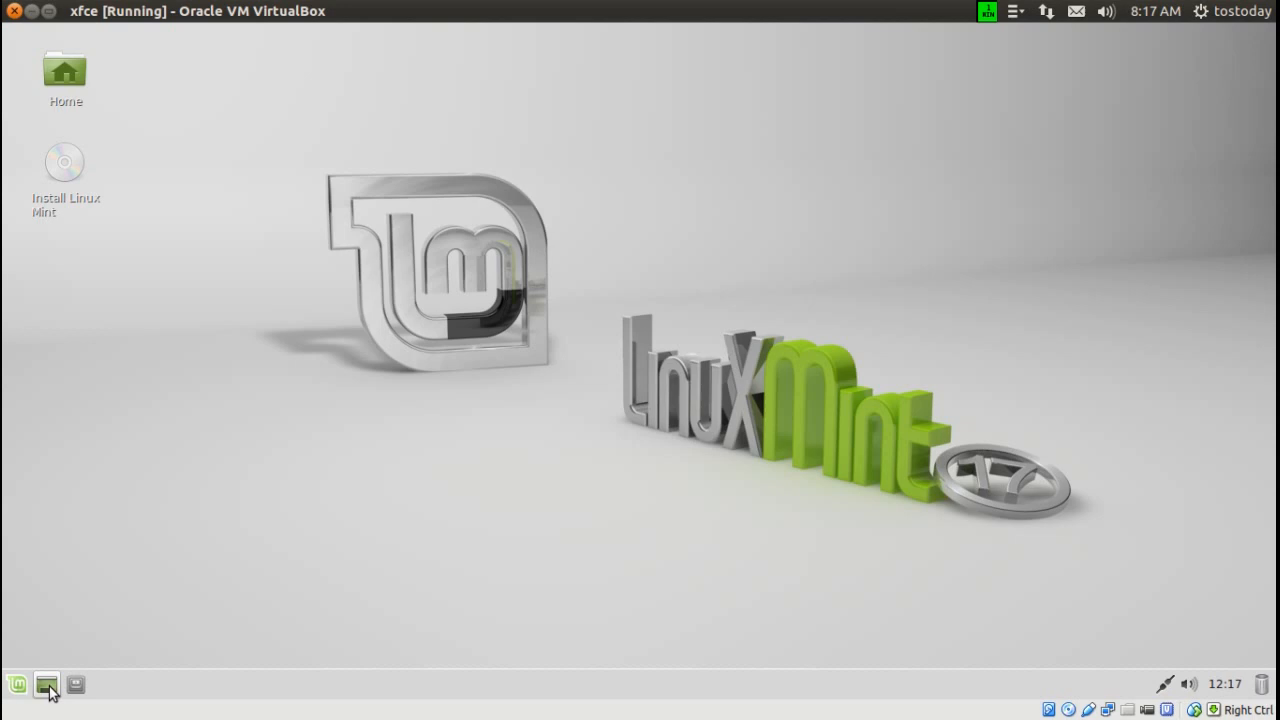
mouse_move(42, 692)
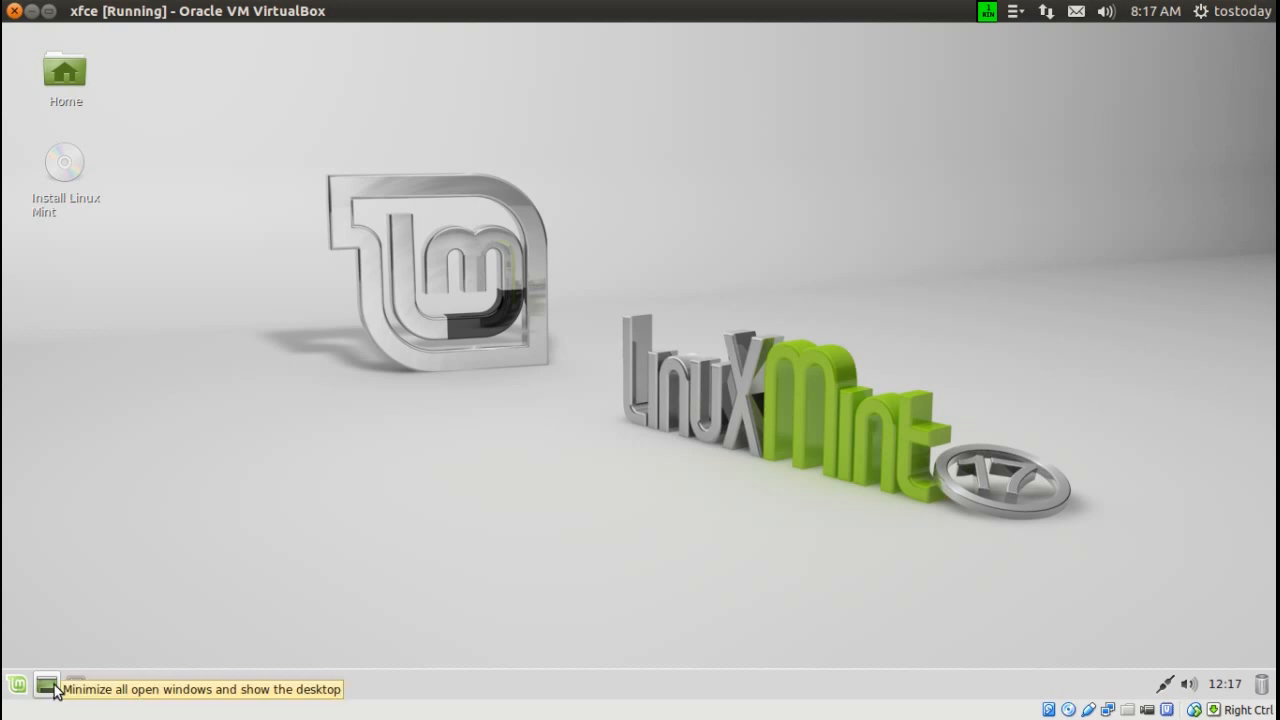
left_click(12, 680)
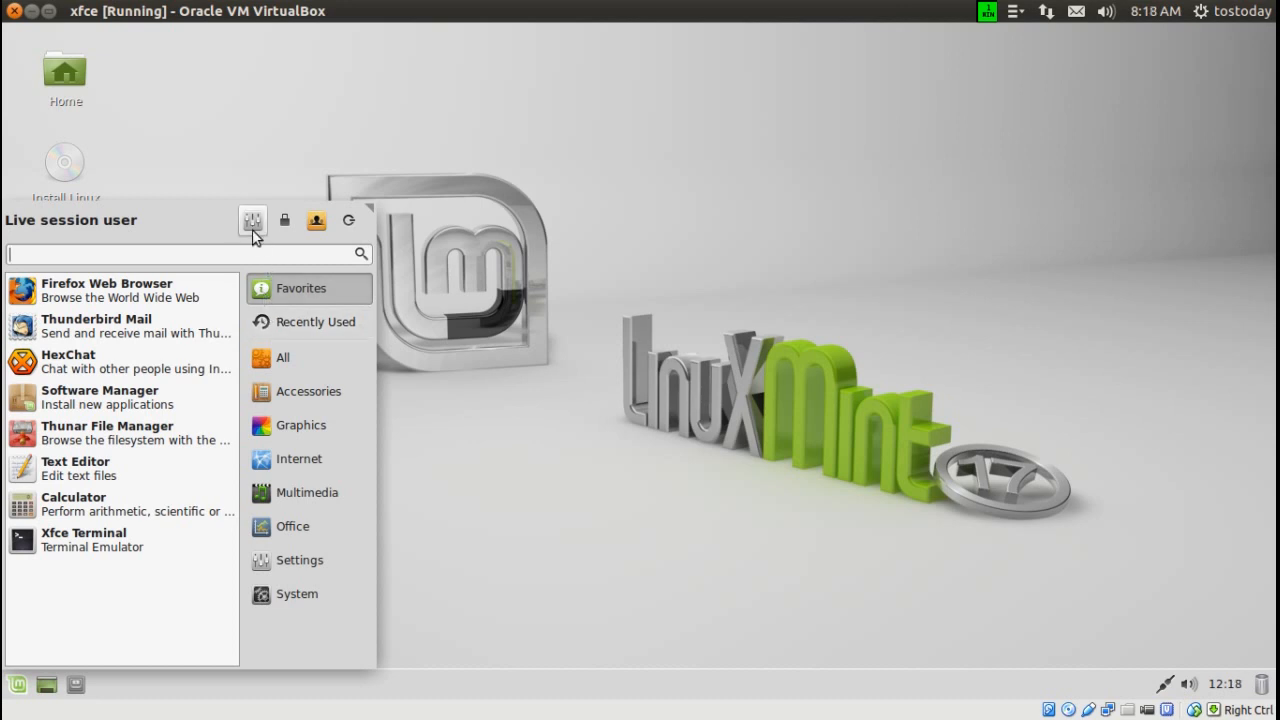
left_click(300, 560)
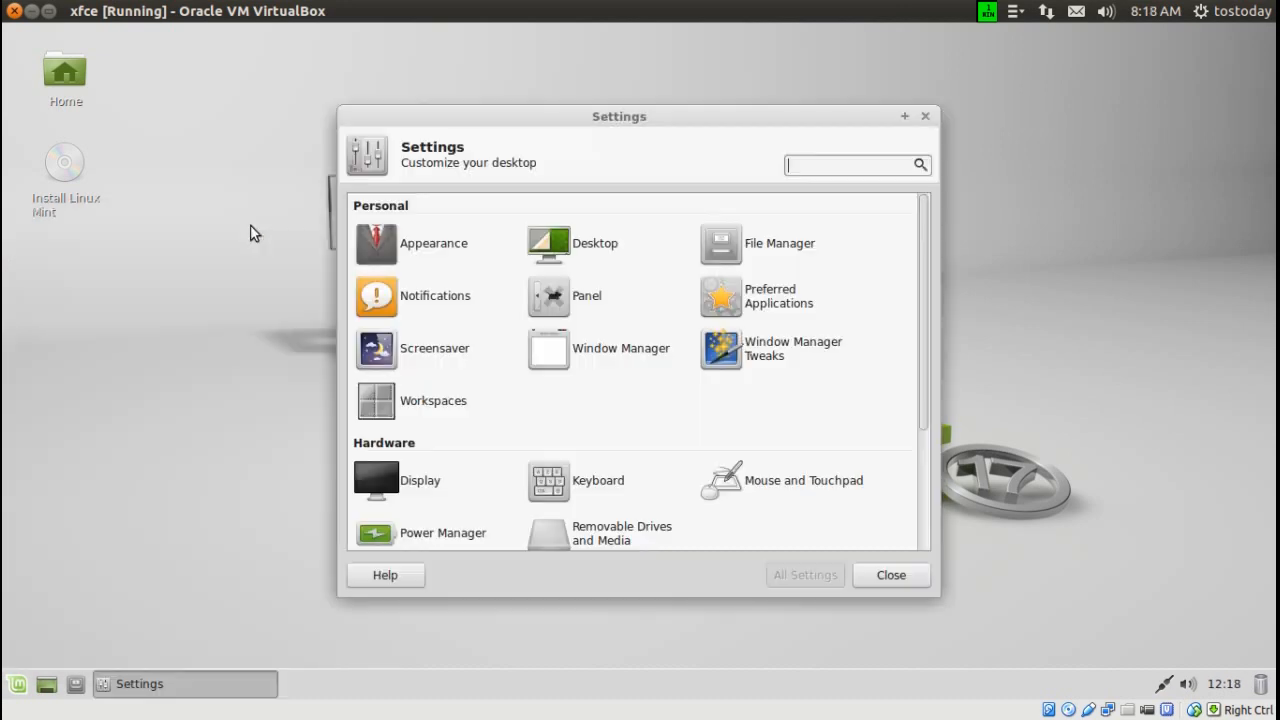
scroll("down", 3)
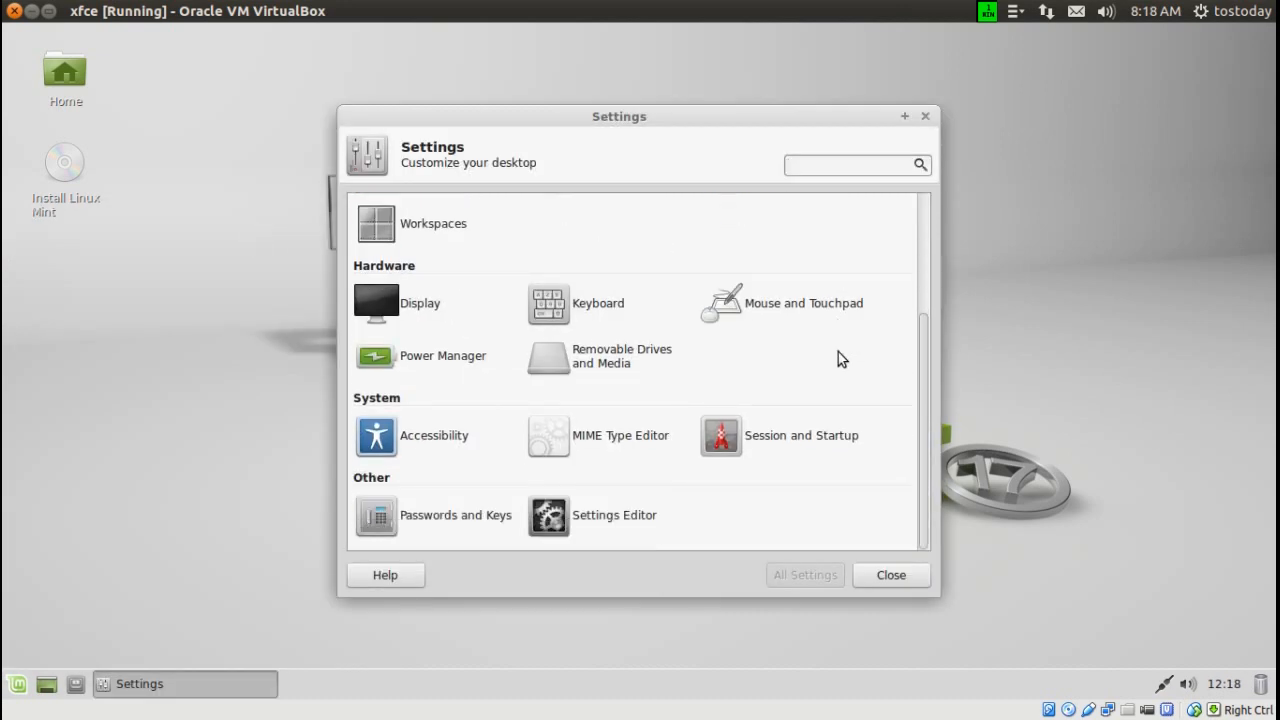
left_click(892, 576)
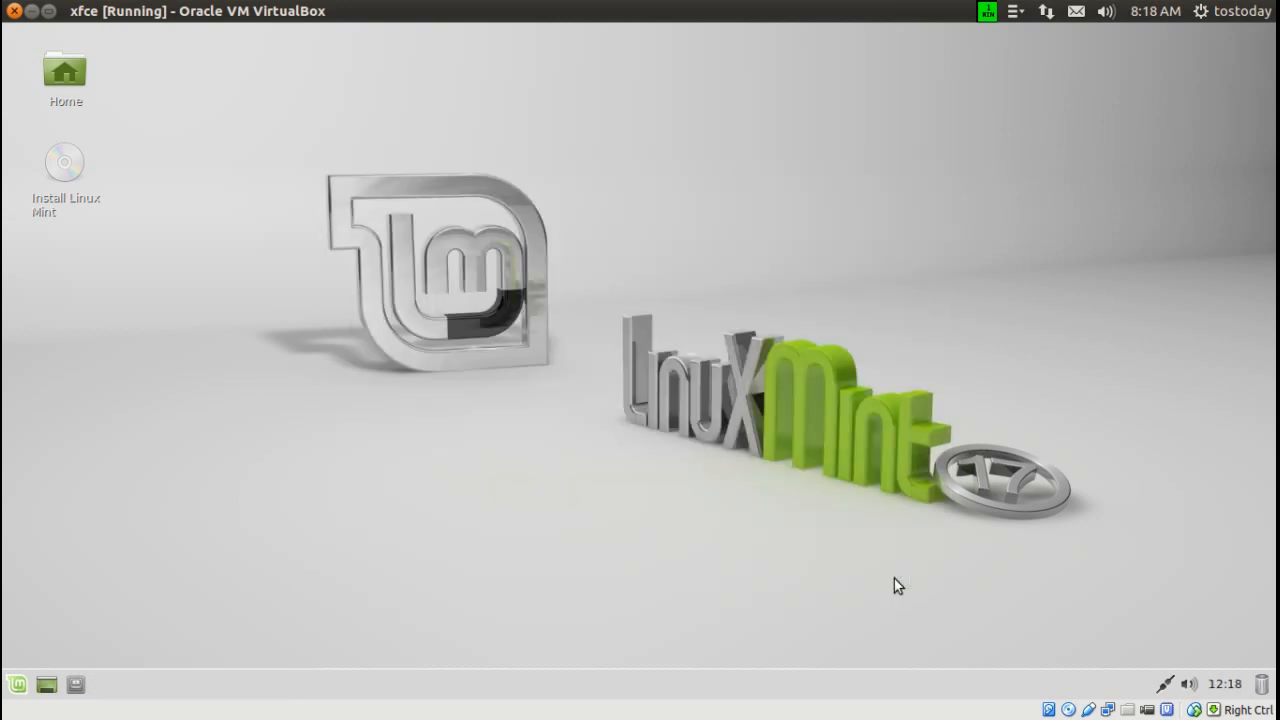
left_click(16, 692)
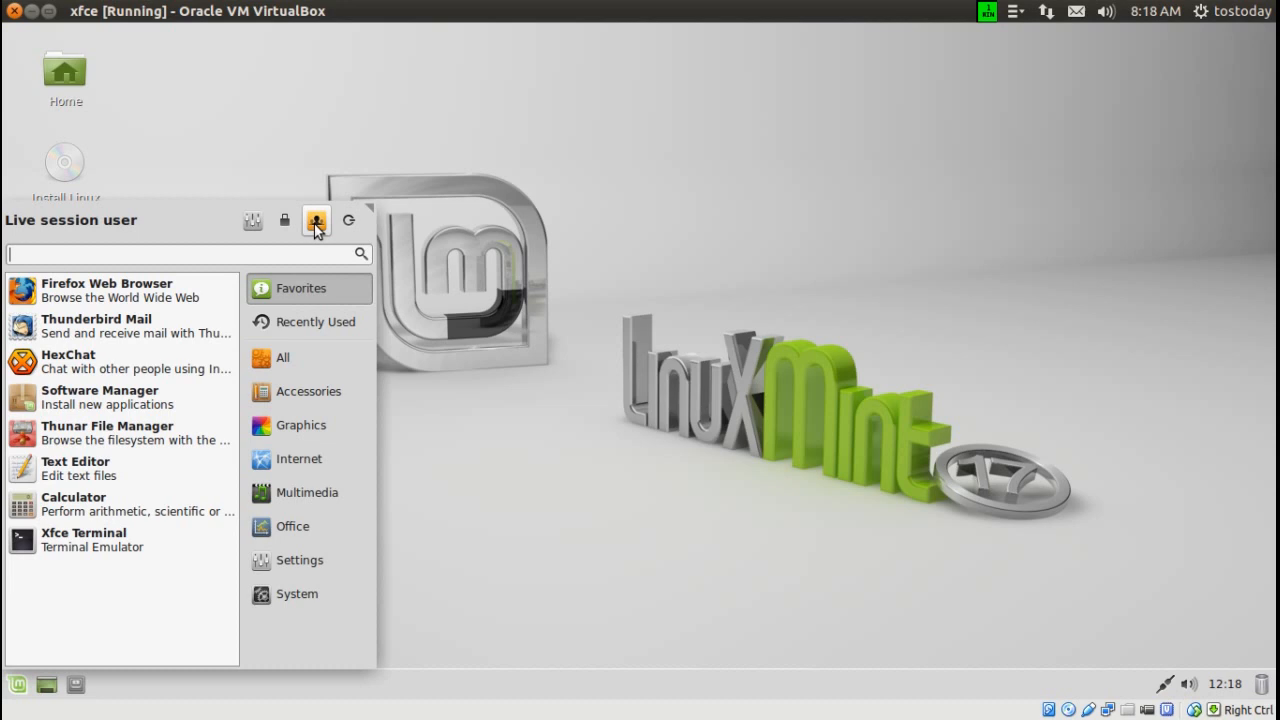
mouse_move(348, 224)
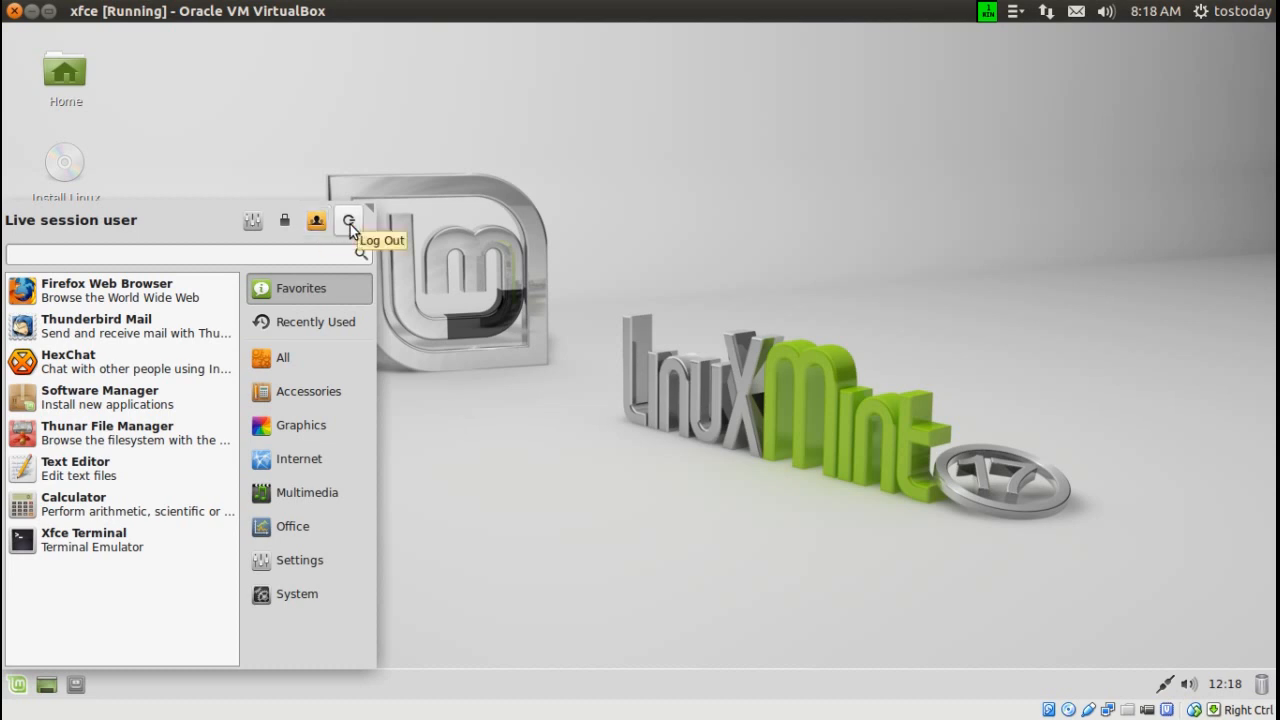
mouse_move(116, 406)
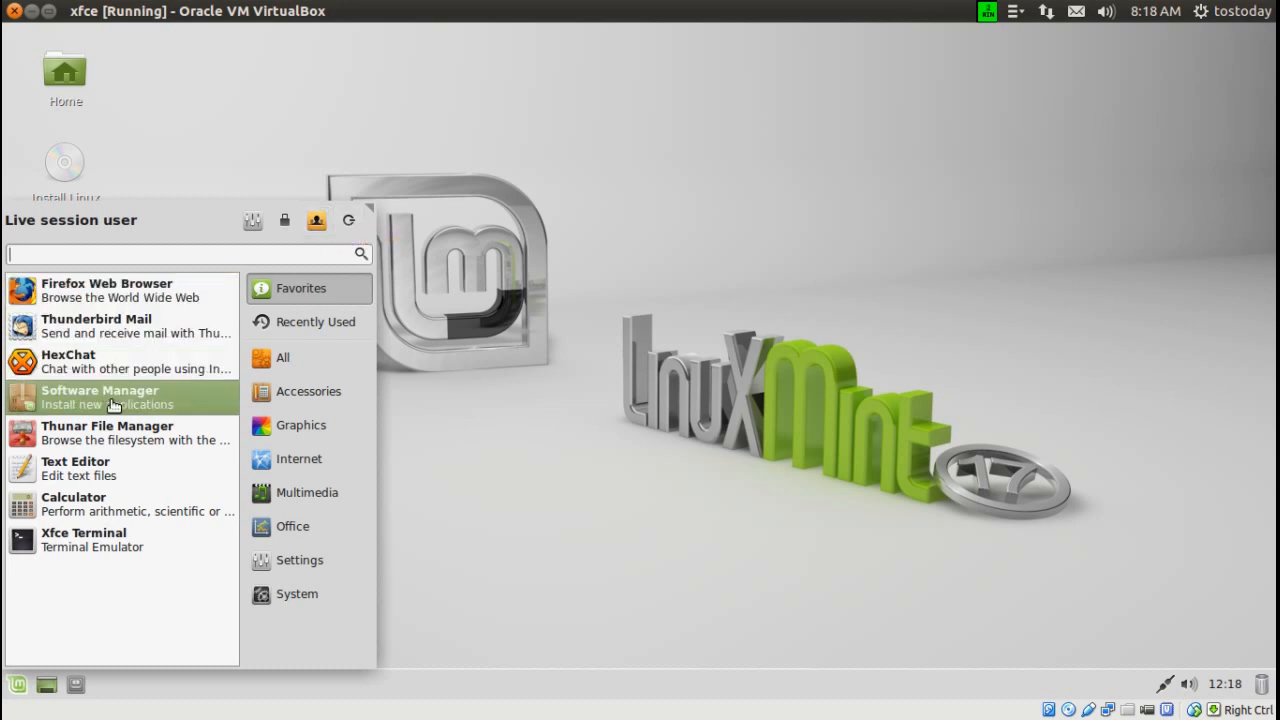
mouse_move(144, 252)
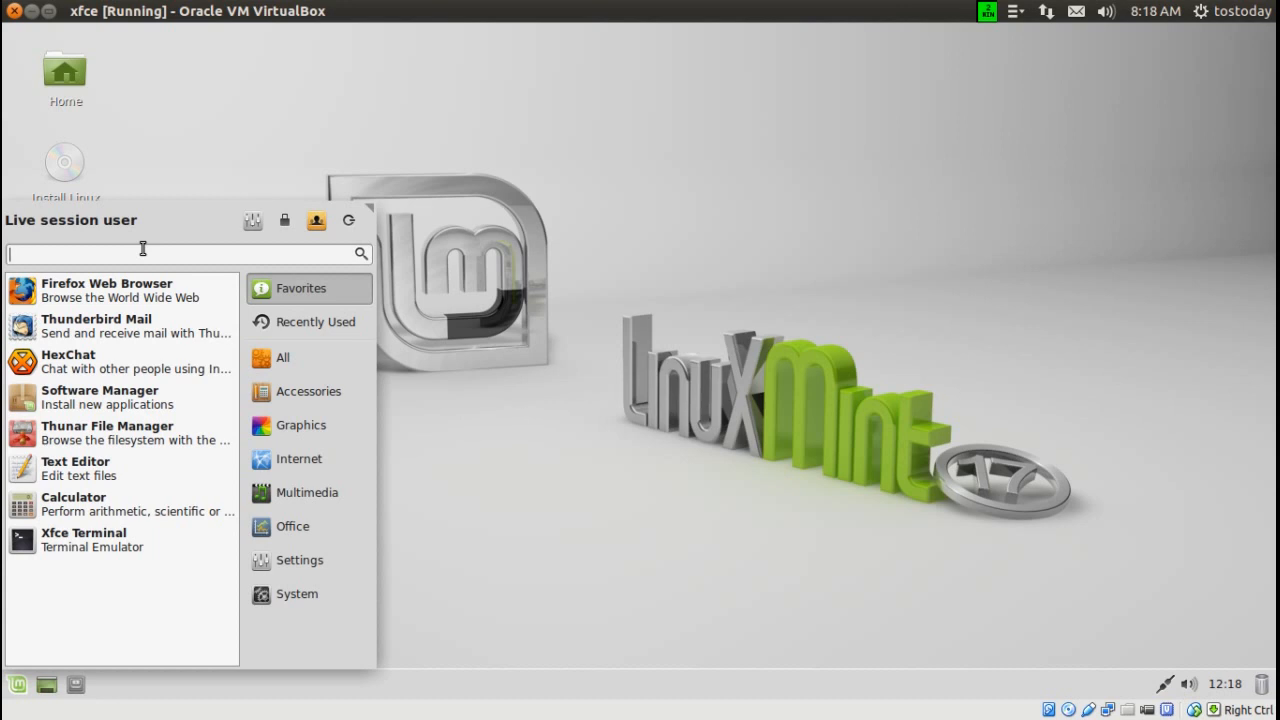
type("music")
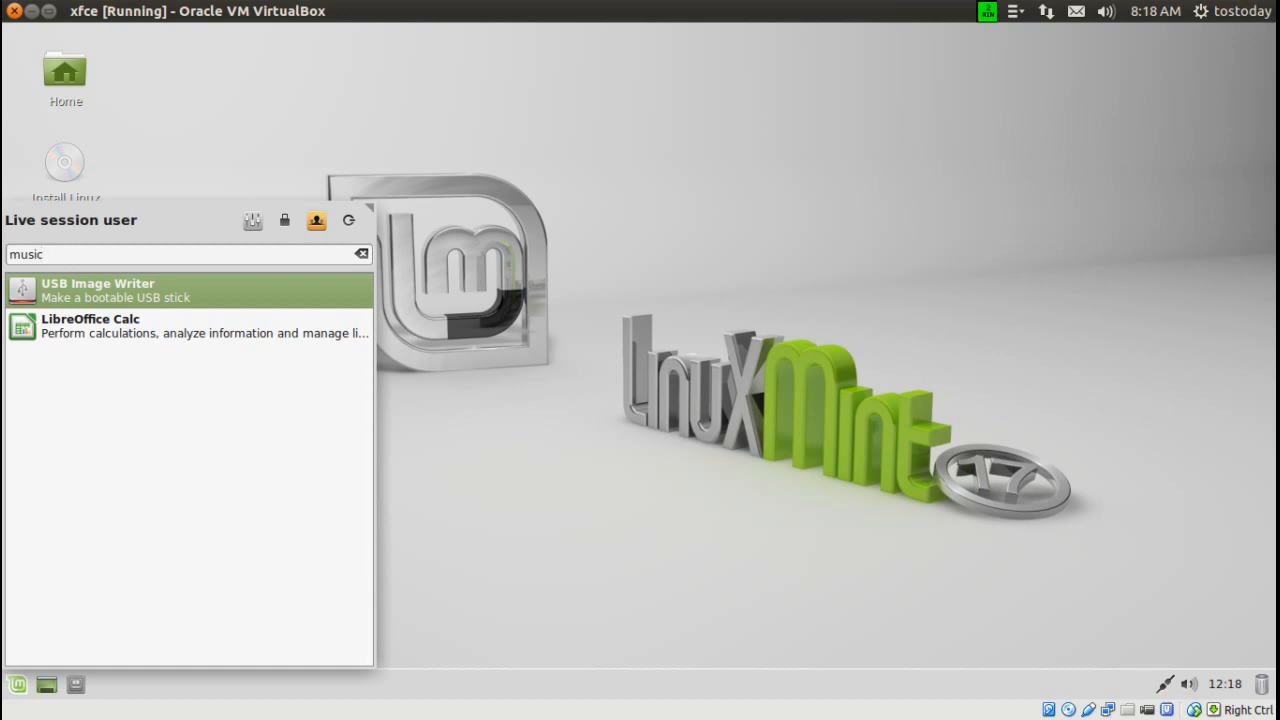
mouse_move(166, 292)
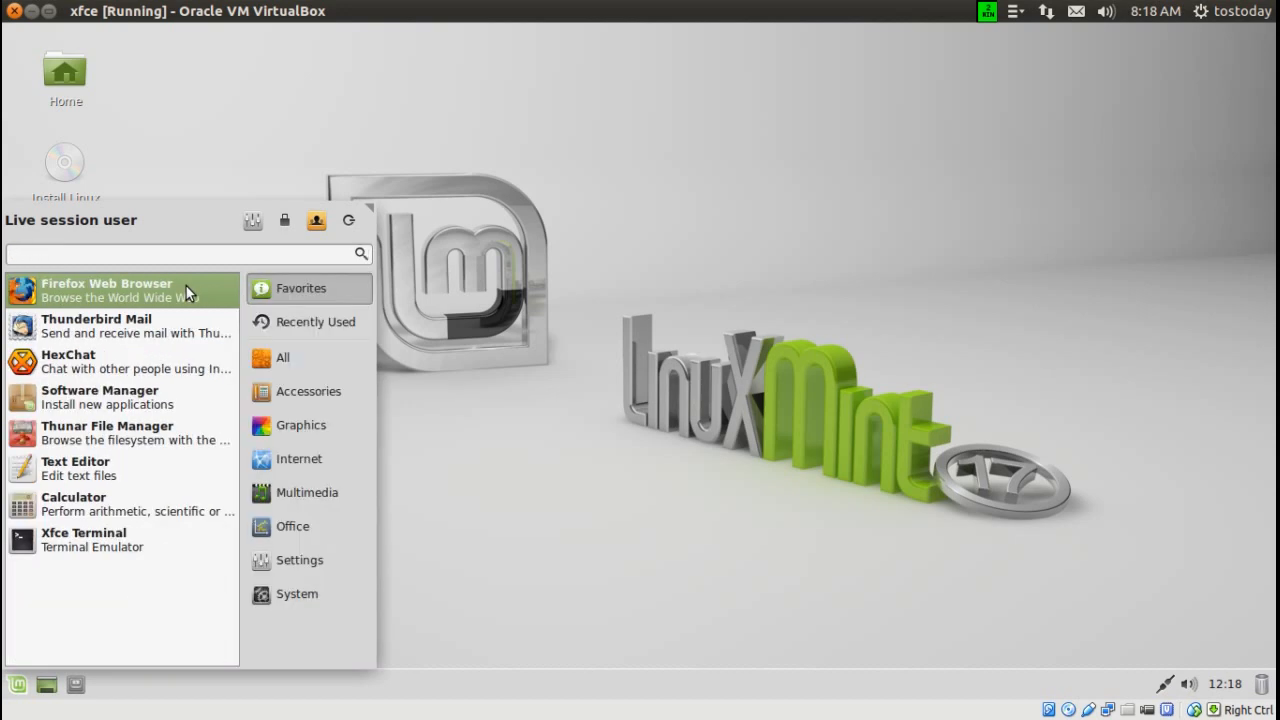
Step: Search the applications menu for 'monitor', then clear the search back to favourites
type("m")
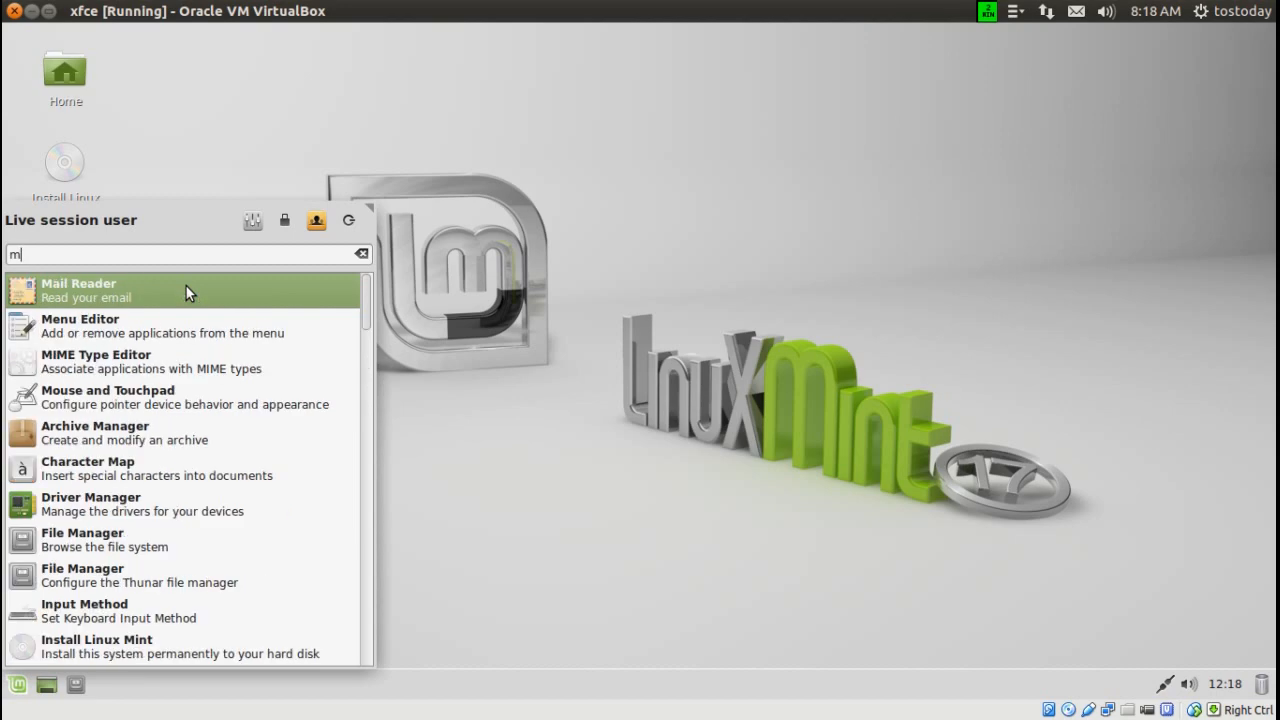
type("on")
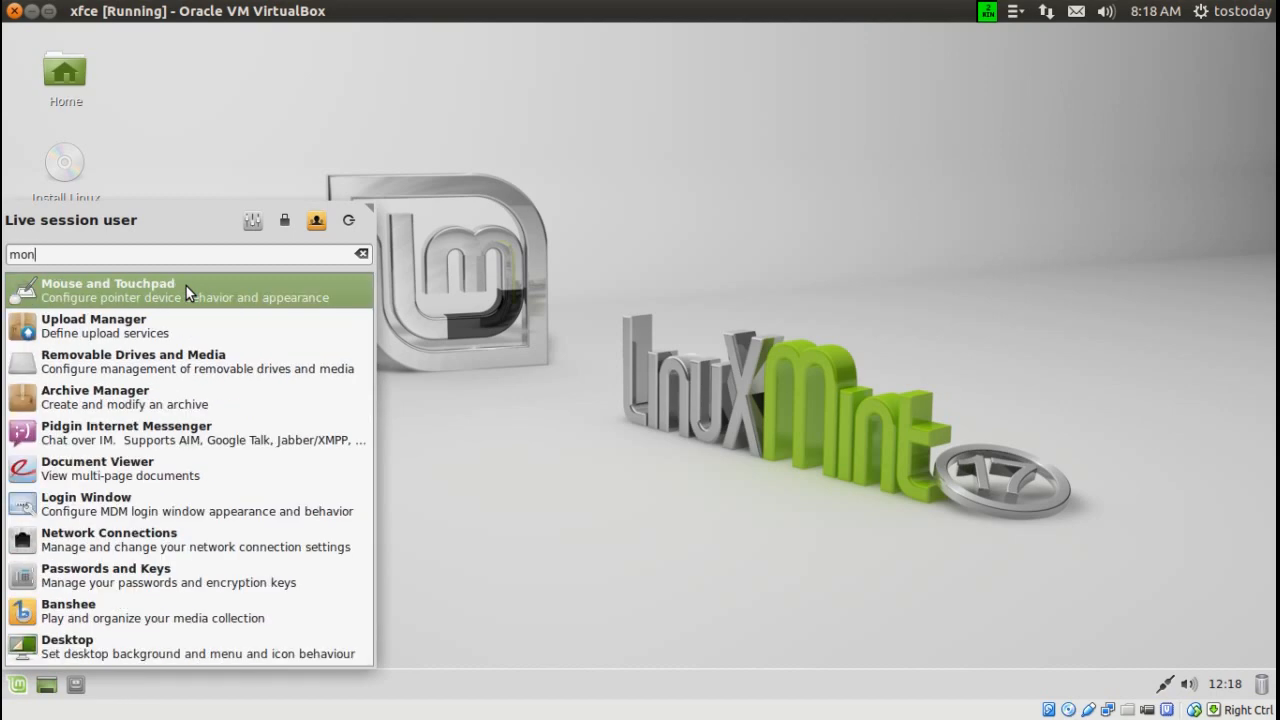
type("itor")
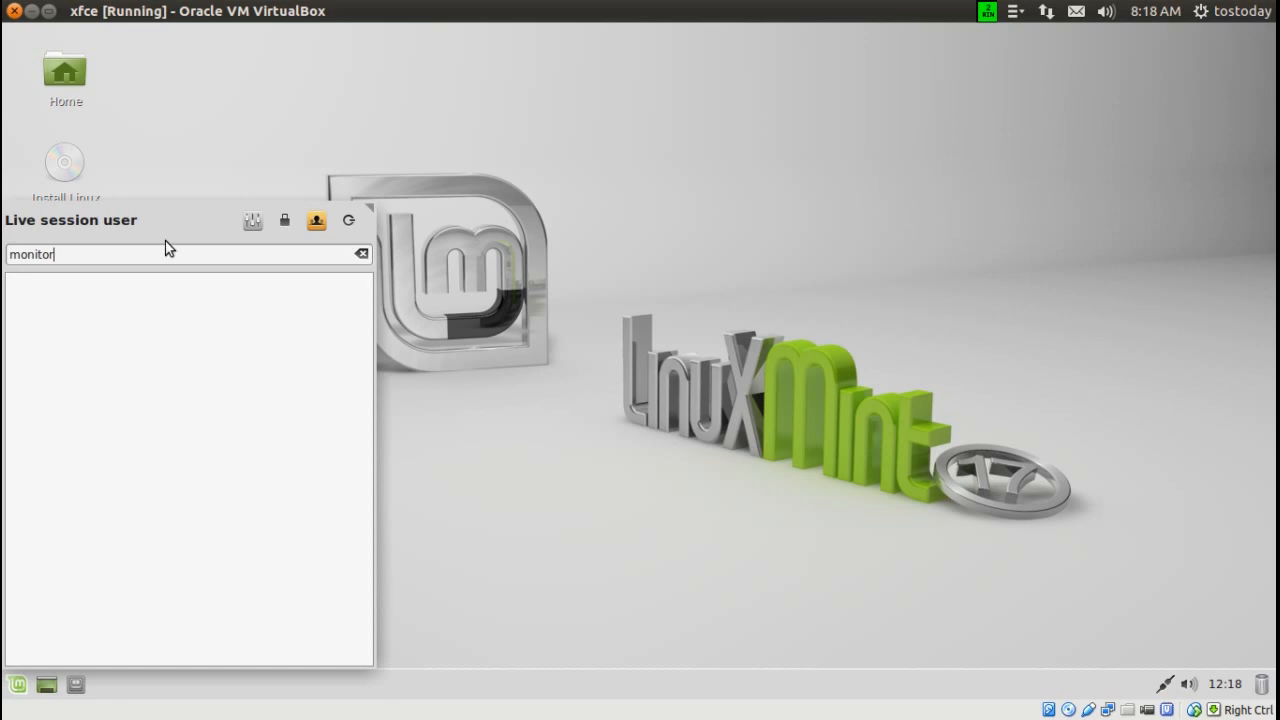
key("BackSpace")
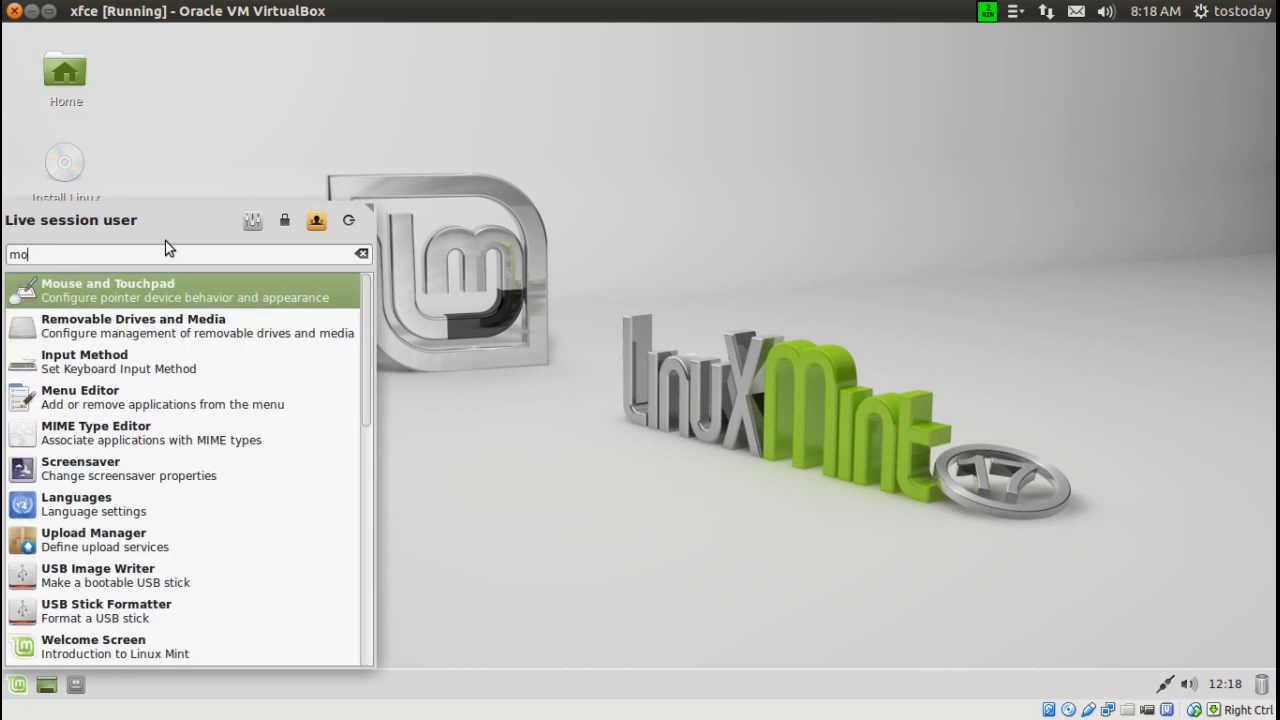
left_click(360, 252)
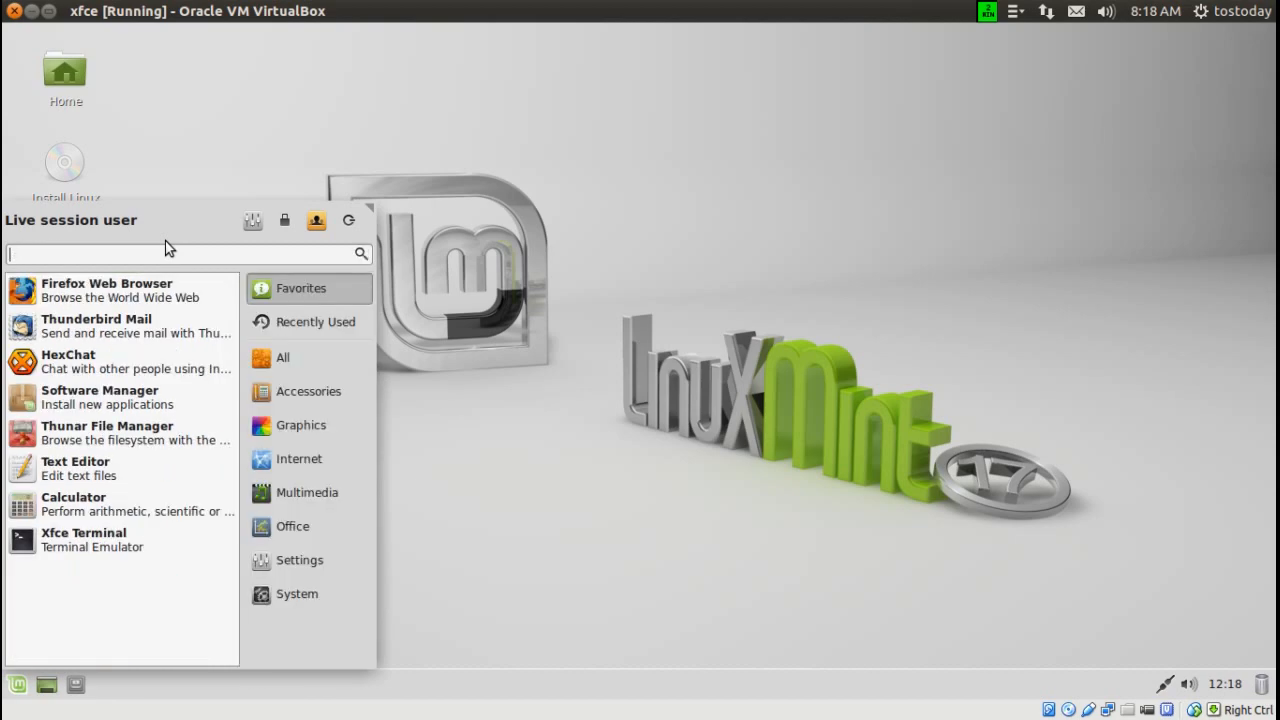
Step: Search for 'task' and launch Task Manager from the results
type("tas")
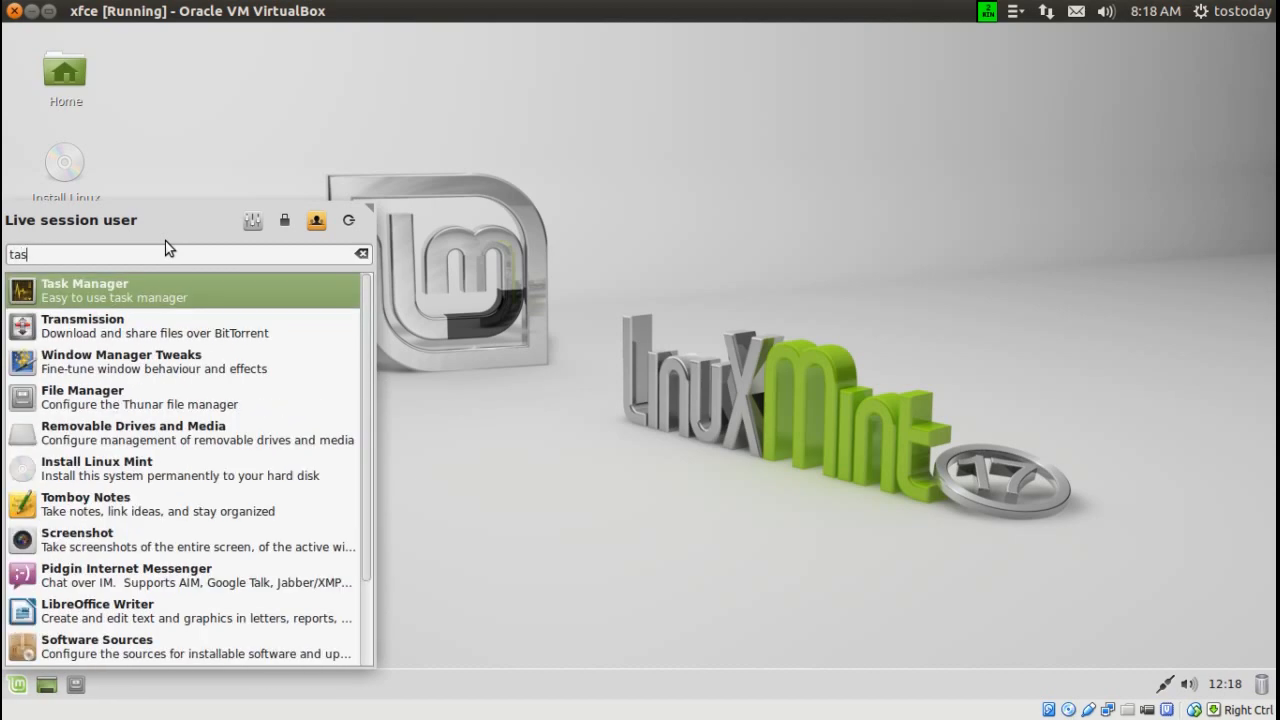
type("k")
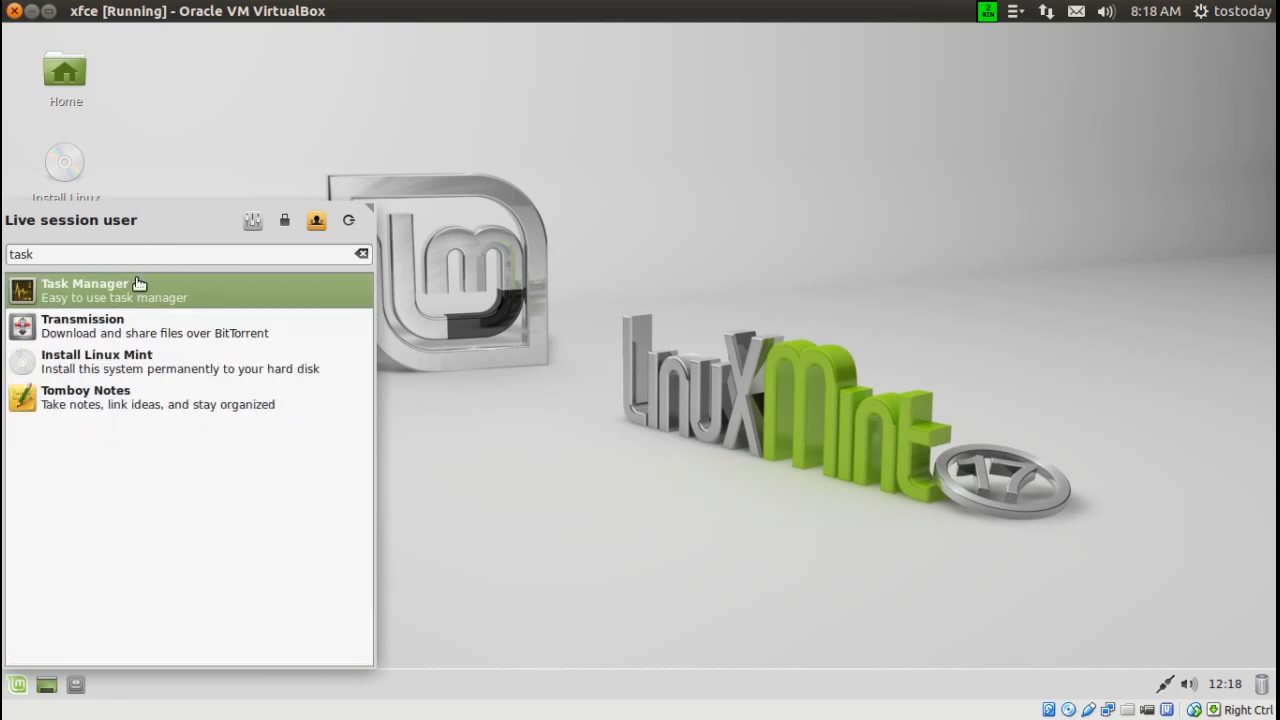
left_click(84, 288)
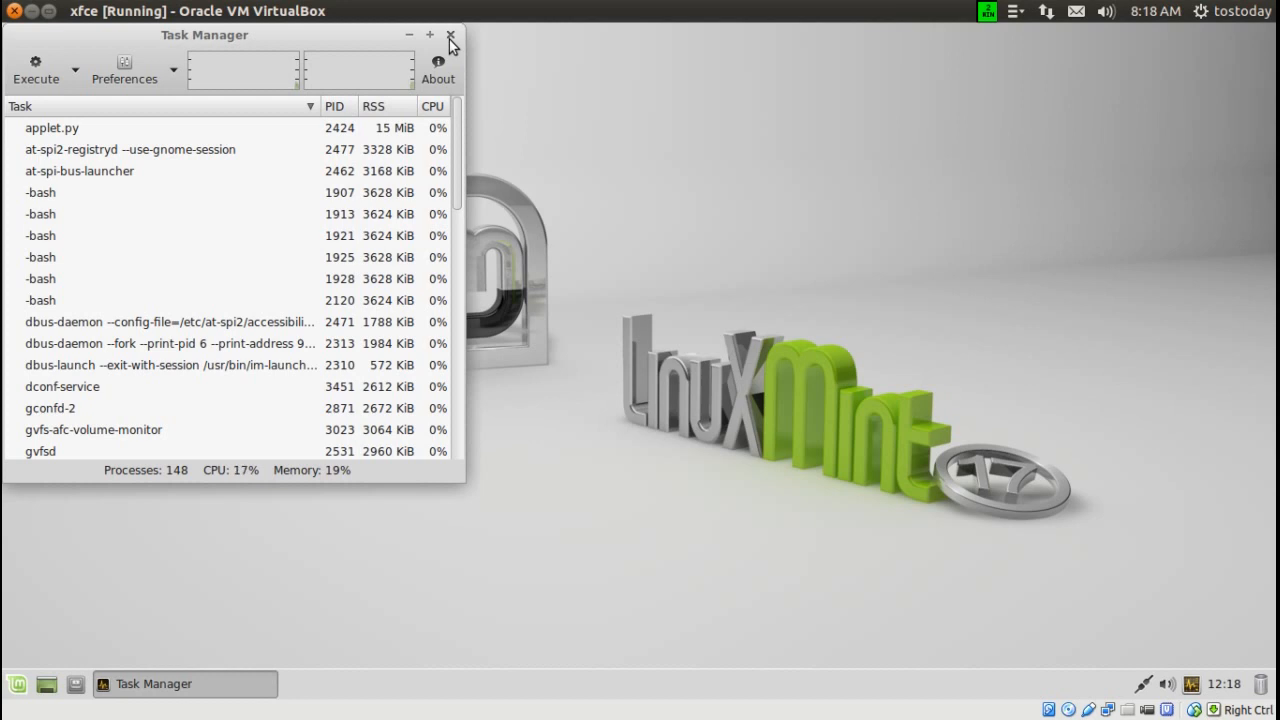
Step: Close the Task Manager window and bring the applications menu back up on its favourites
left_click(448, 32)
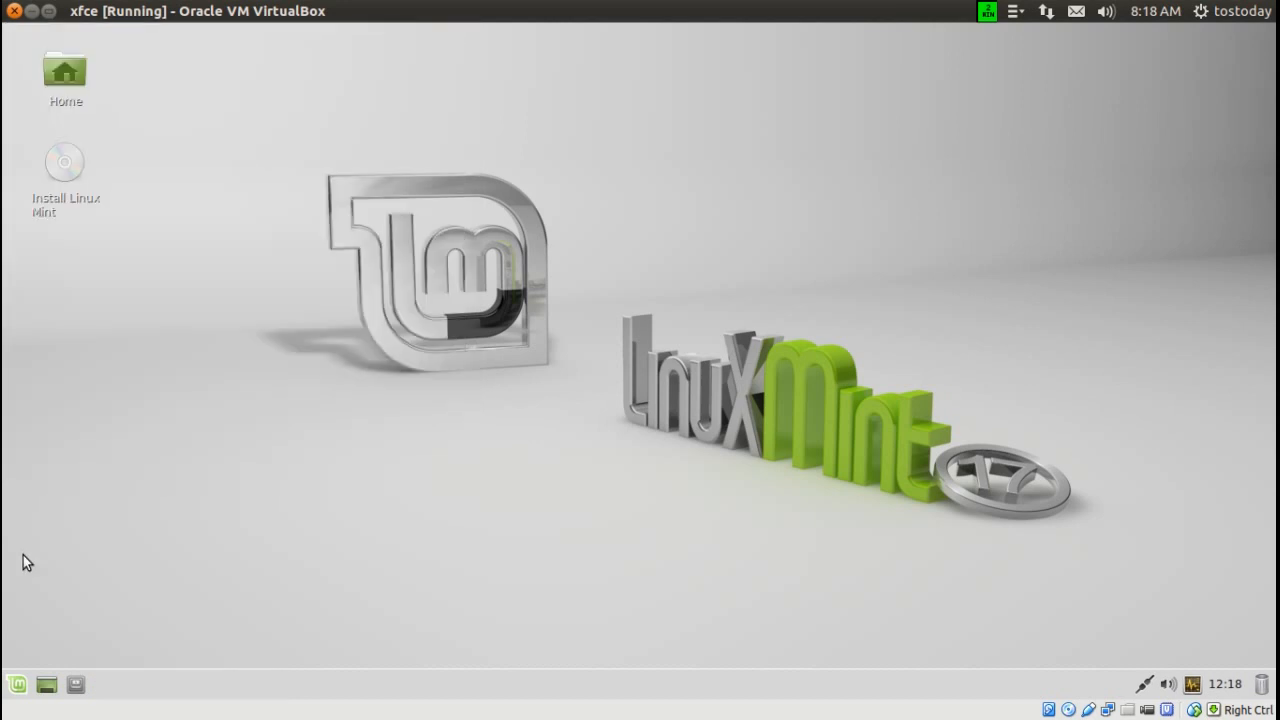
left_click(18, 694)
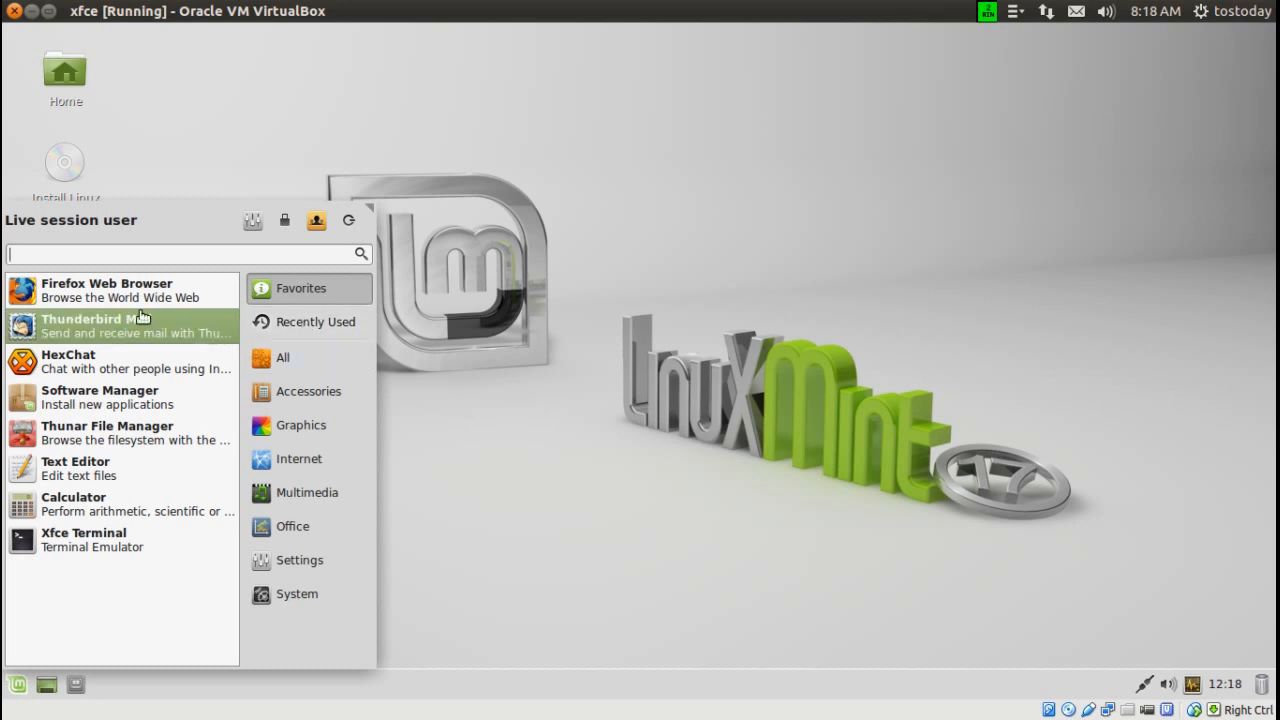
mouse_move(290, 408)
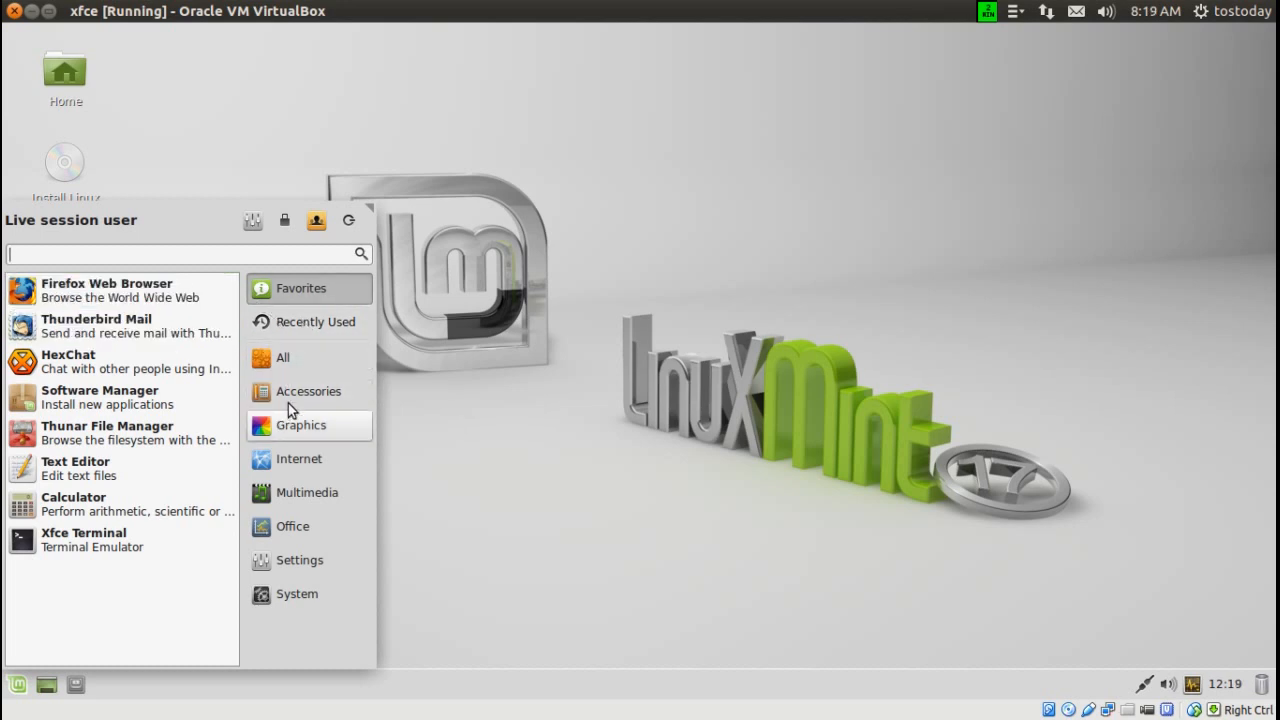
Step: Browse the Accessories applications list, then the Graphics group
left_click(308, 390)
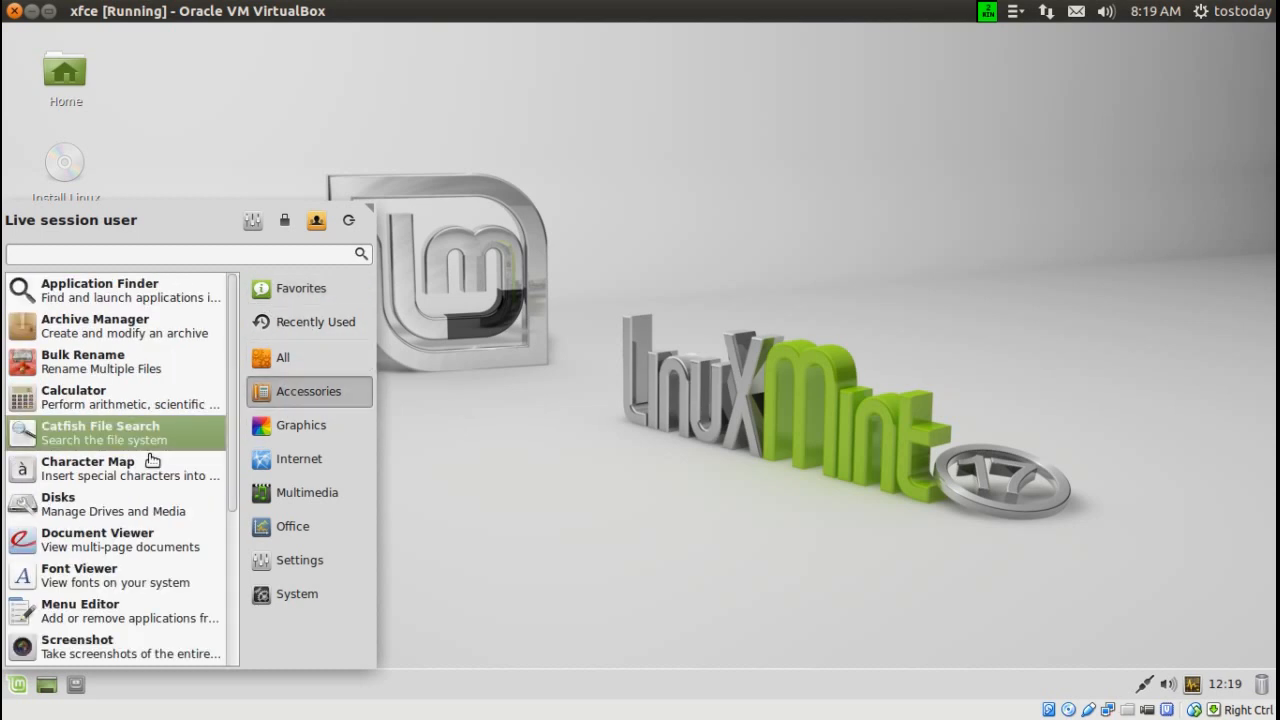
scroll("down", 3)
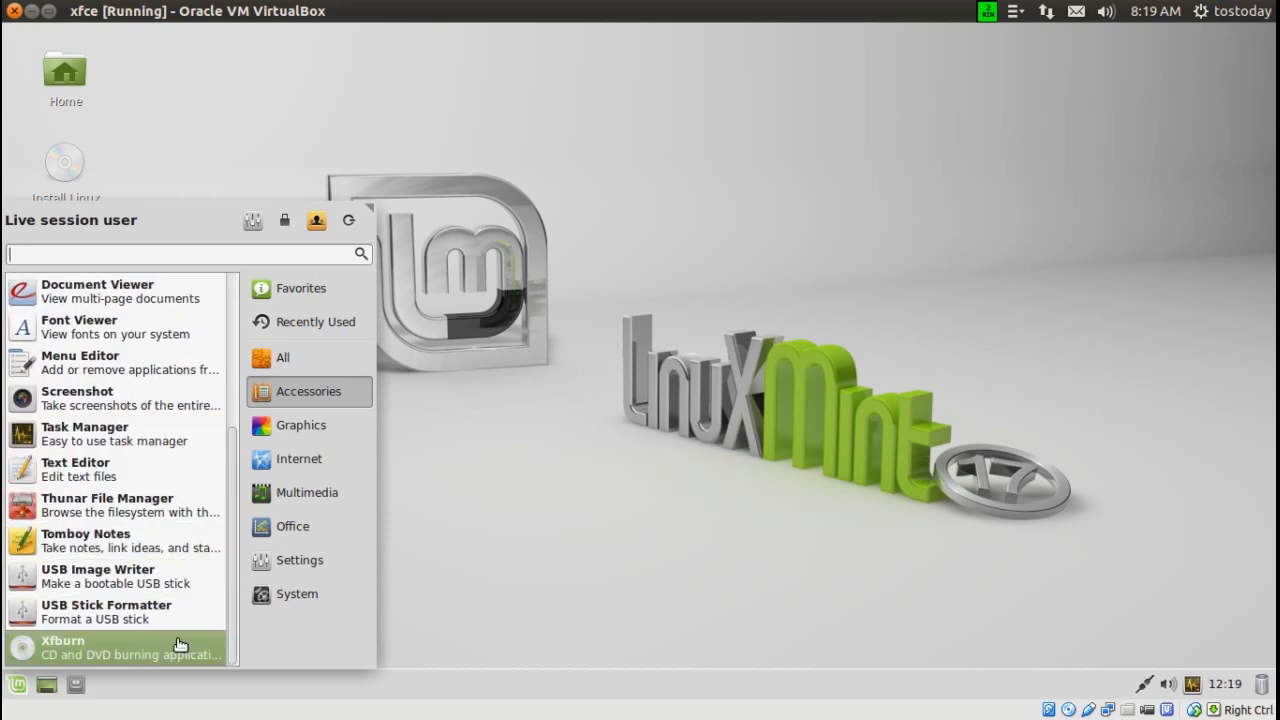
left_click(300, 424)
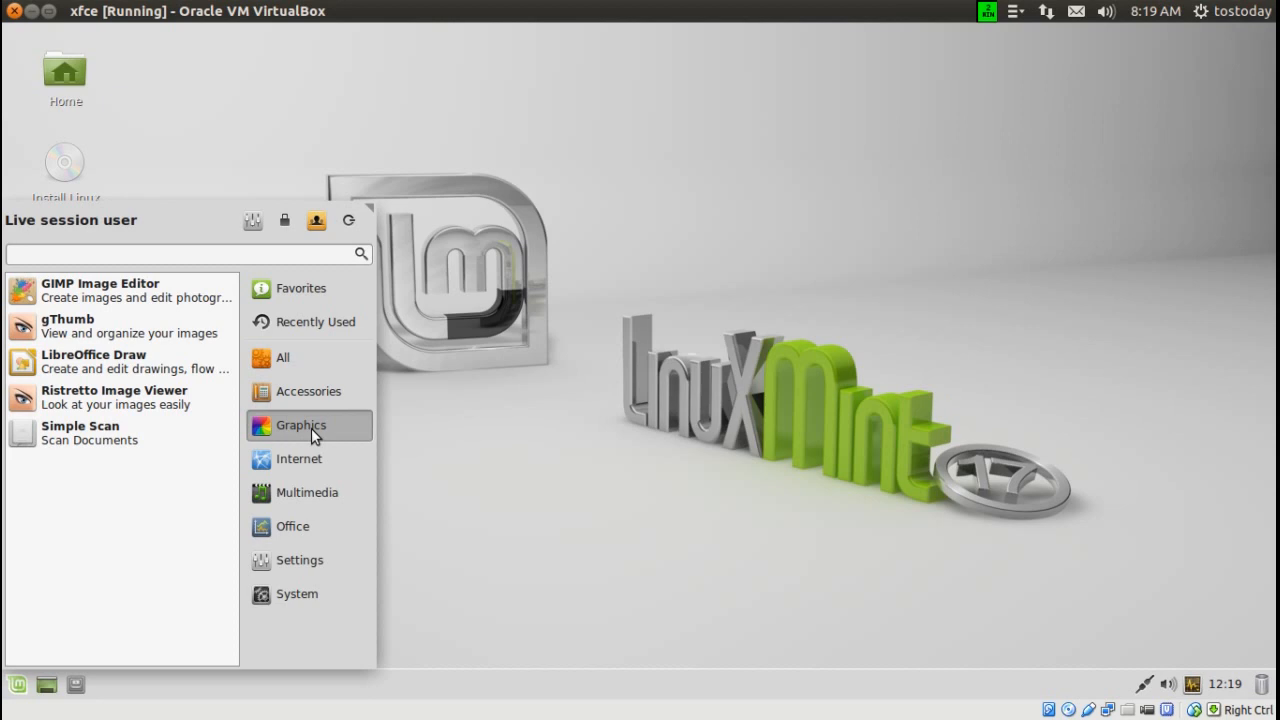
mouse_move(96, 304)
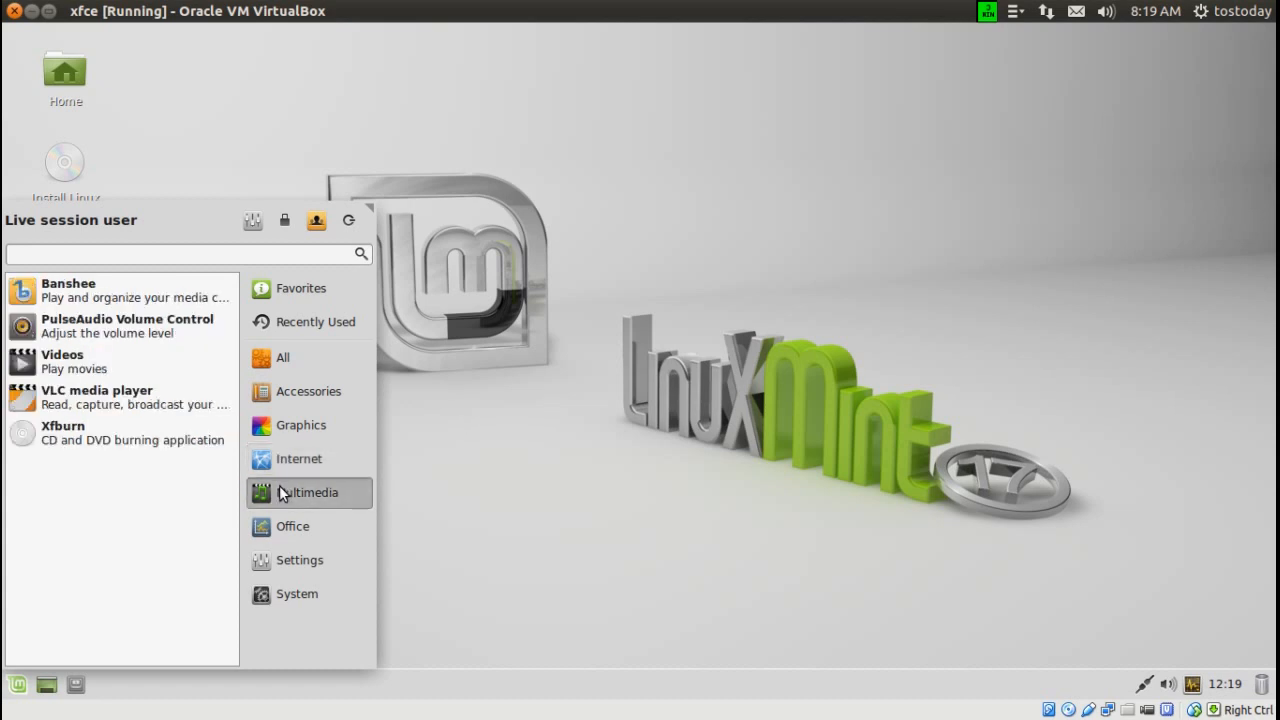
mouse_move(124, 414)
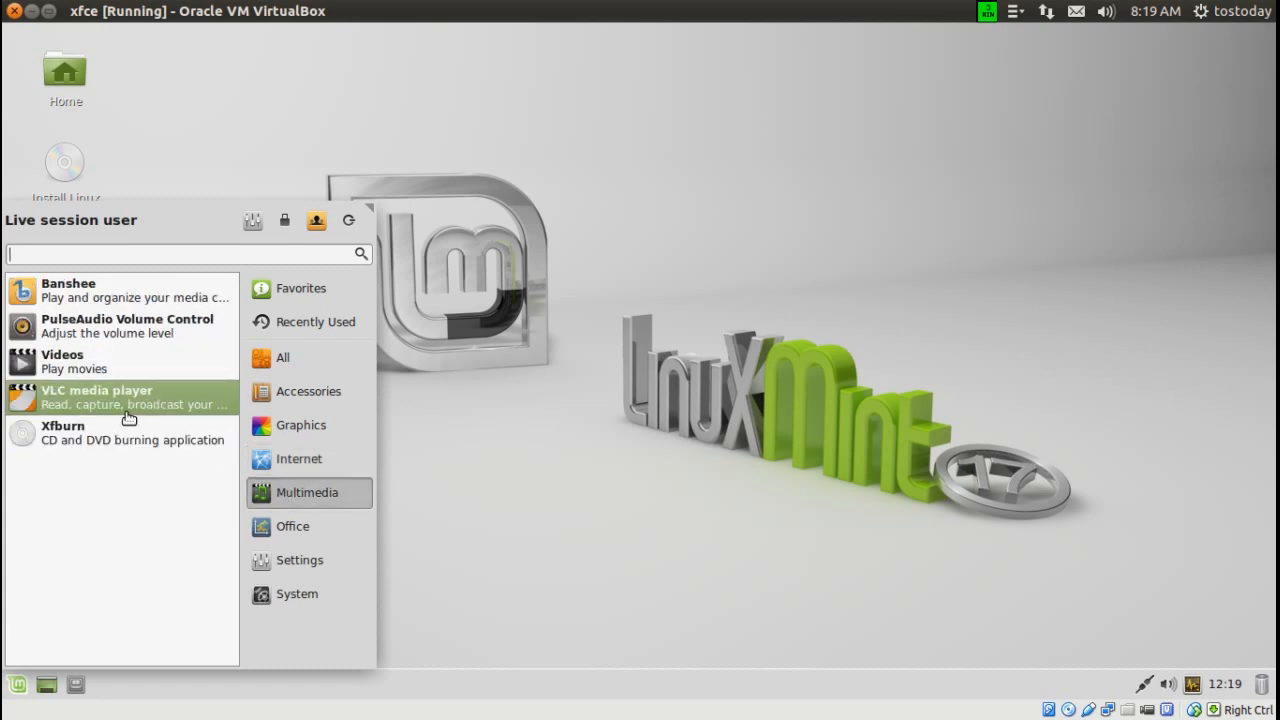
Step: Browse the Office and Settings groups, then dismiss the applications menu
left_click(292, 526)
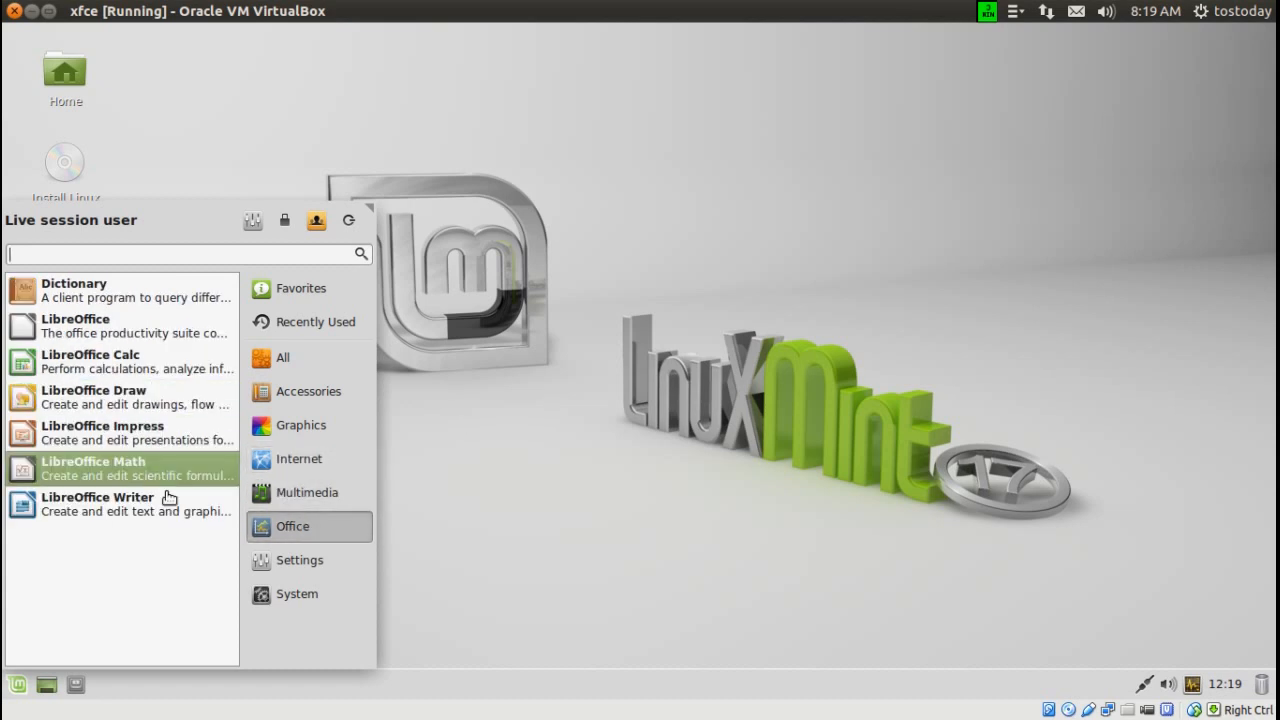
left_click(300, 560)
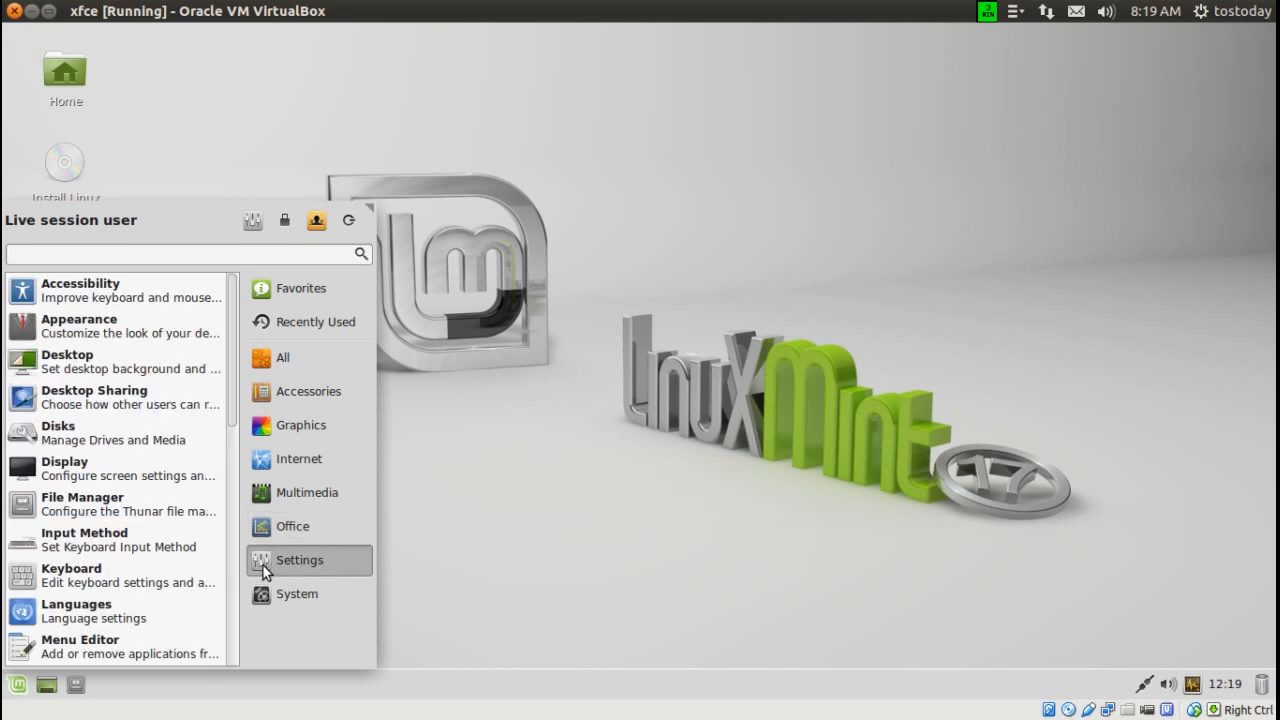
left_click(296, 594)
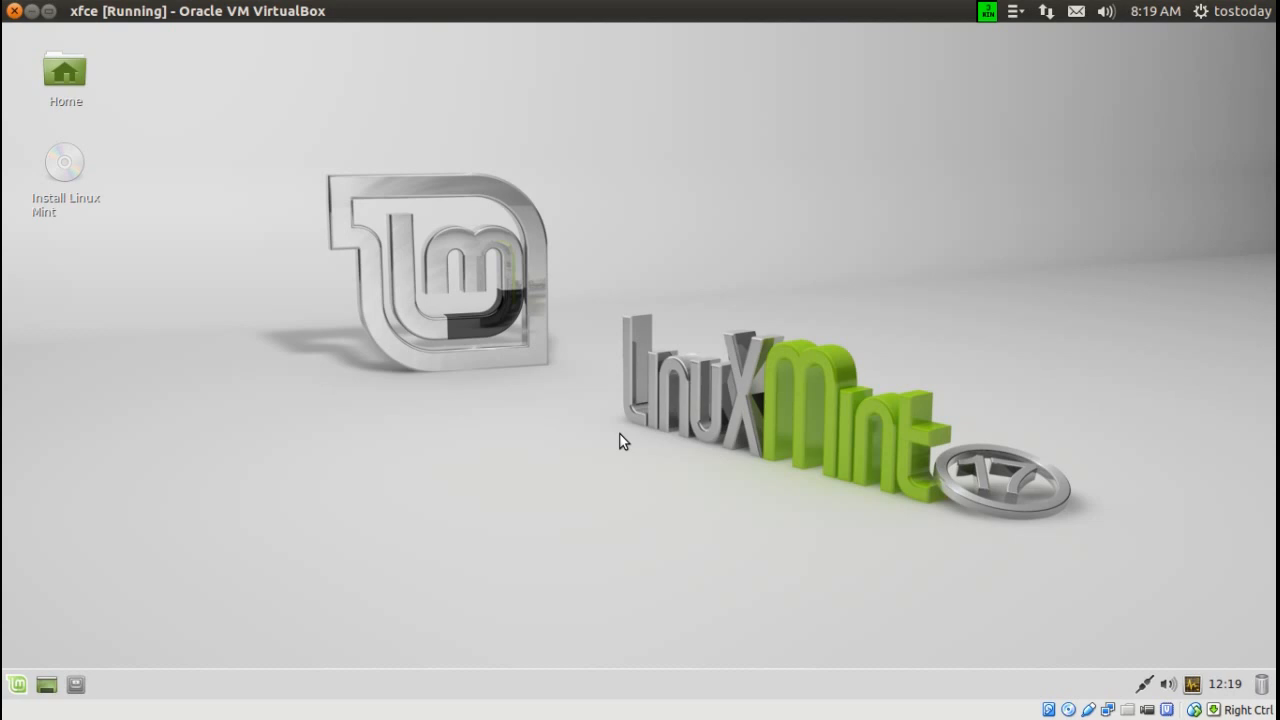
mouse_move(644, 352)
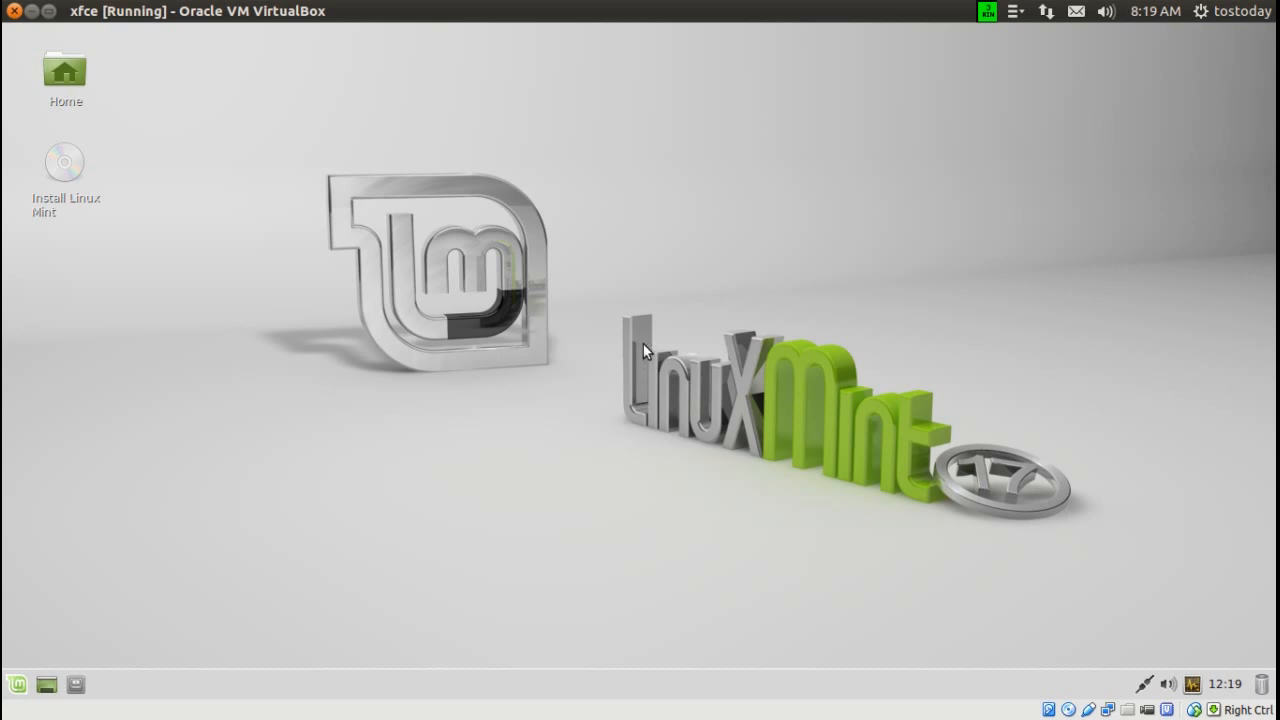